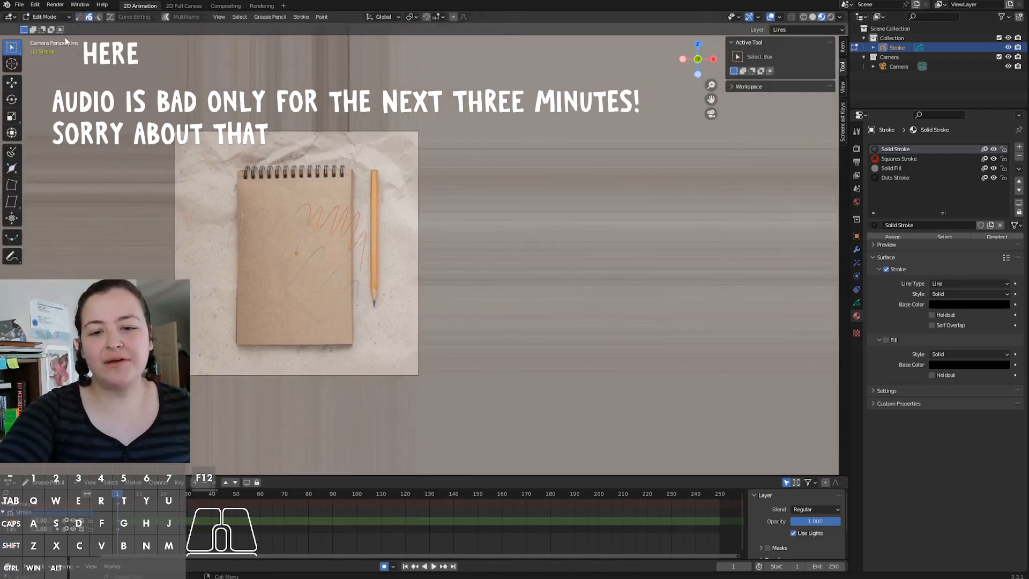
# - Select all scribble points, delete them, and show the Grease Pencil layer settings
pyautogui.press('a')
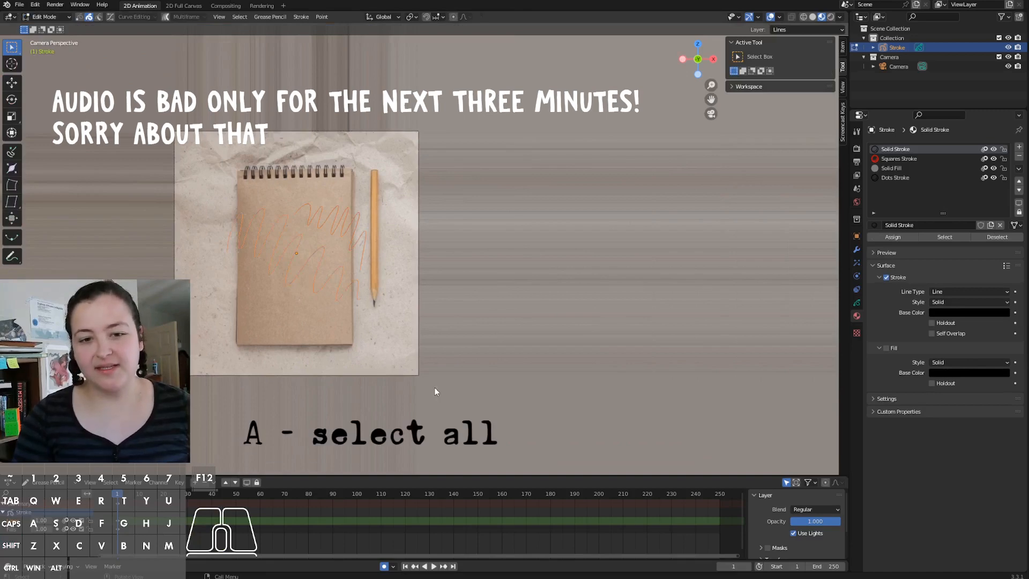
pyautogui.press('x')
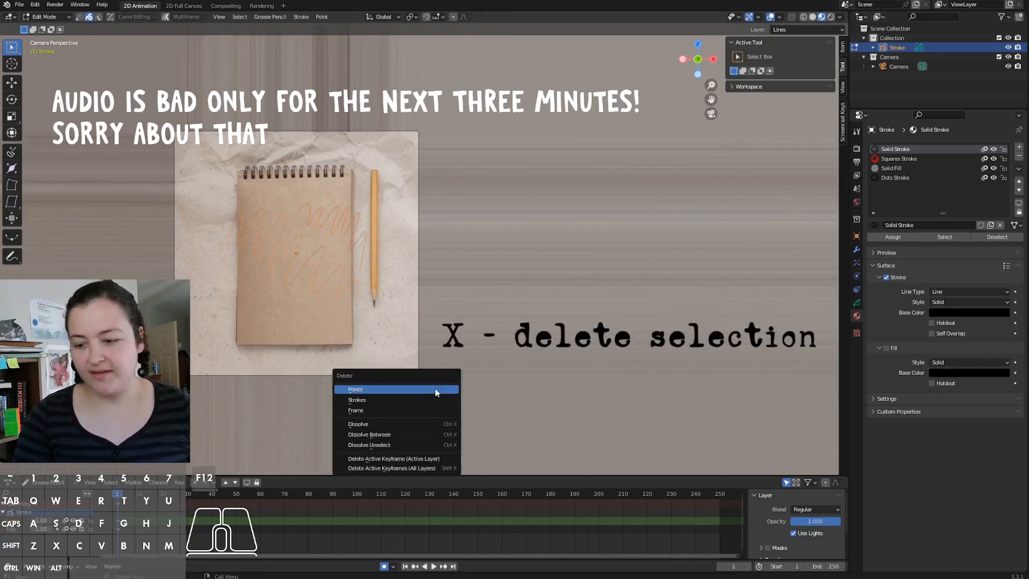
pyautogui.click(355, 388)
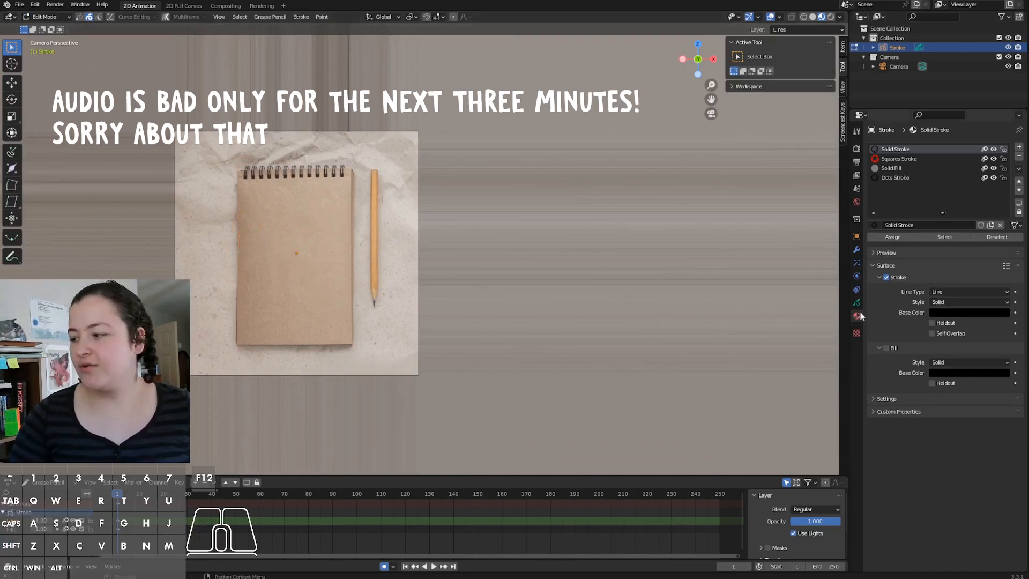
pyautogui.click(857, 304)
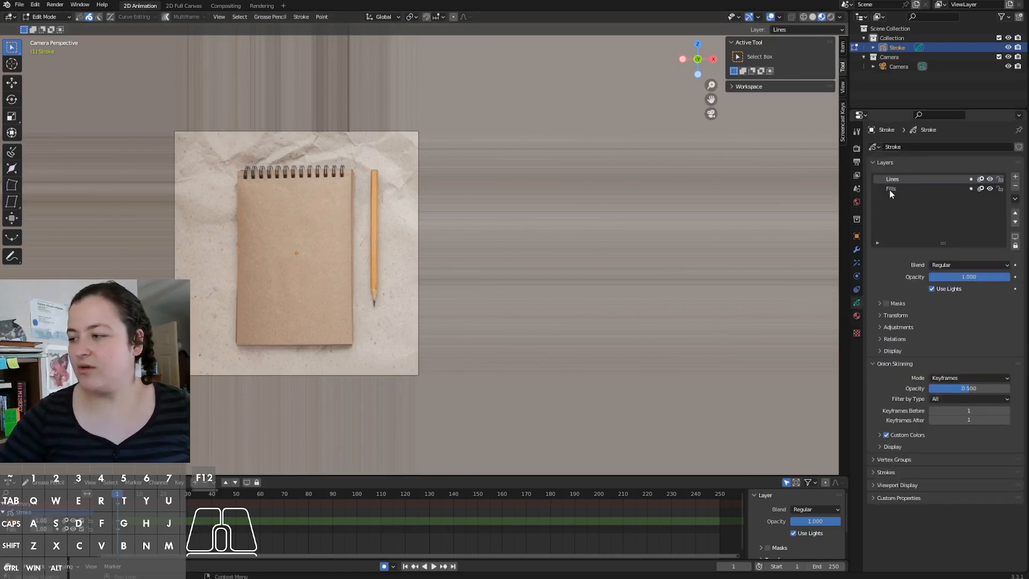
# - Make the Fills layer active in the Layers list
pyautogui.click(891, 189)
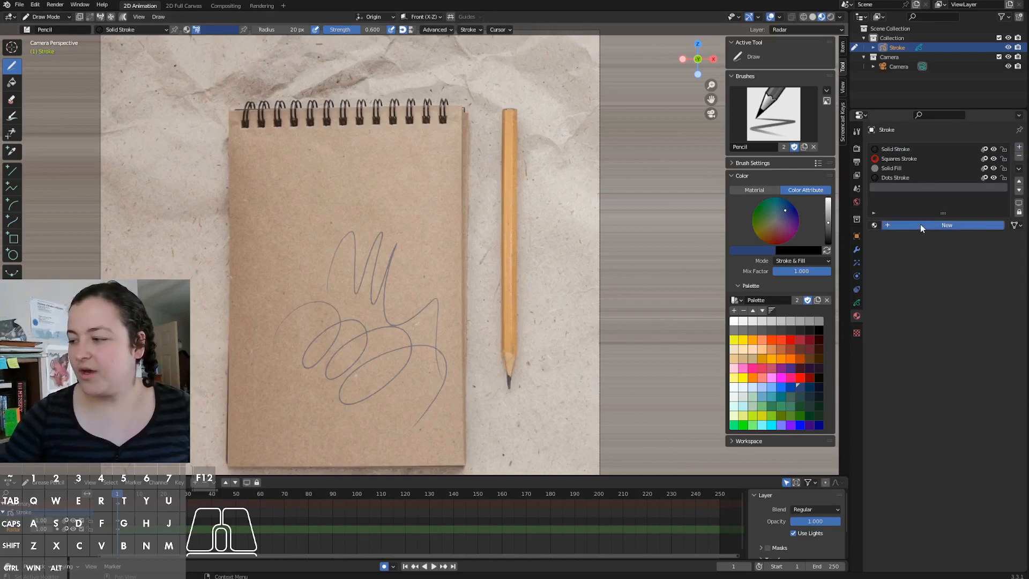
# - Create material gradient1 and set its fill style to a linear gradient
pyautogui.click(946, 225)
pyautogui.write('gradient1')
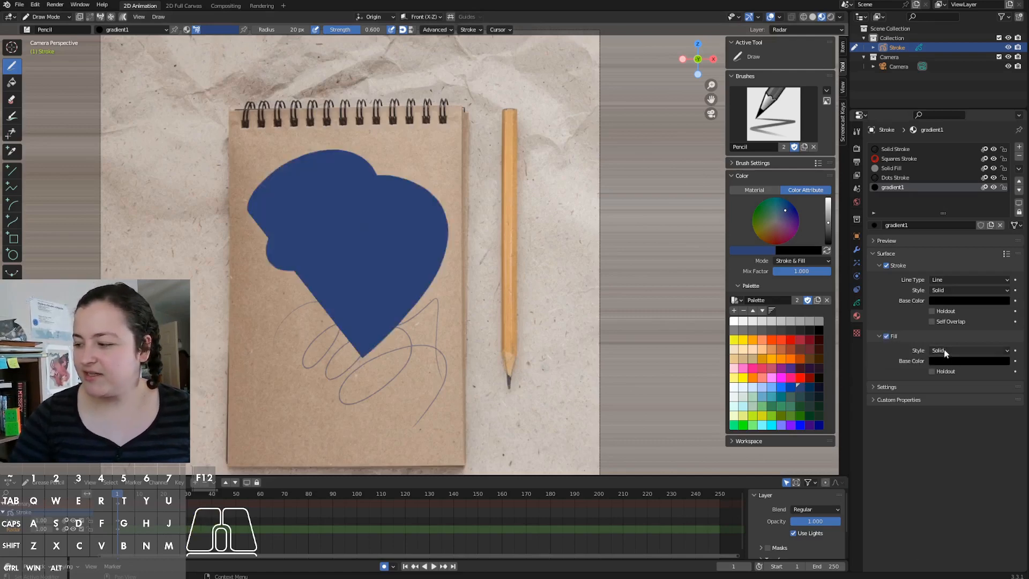
pyautogui.click(967, 349)
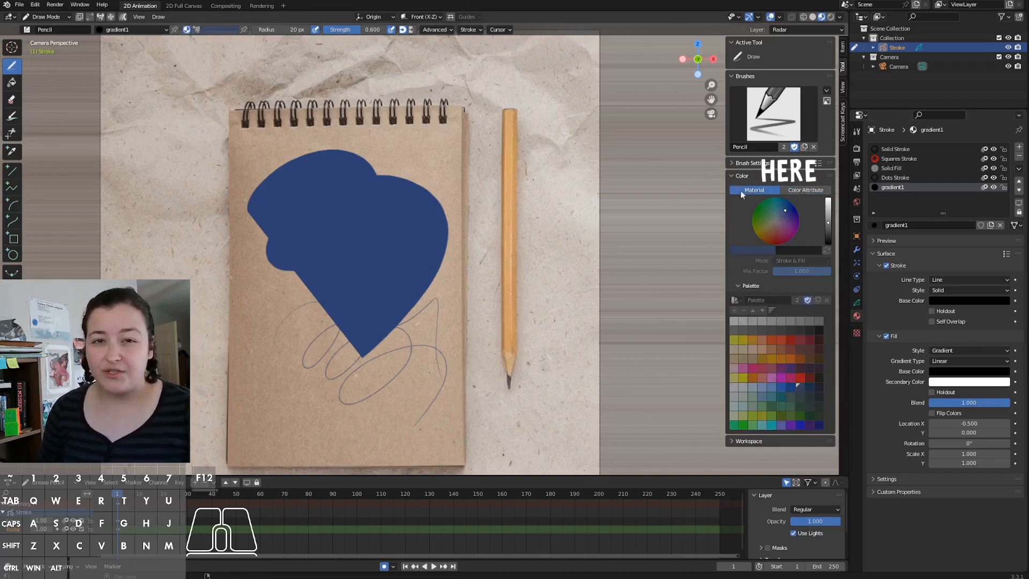
pyautogui.moveTo(805, 189)
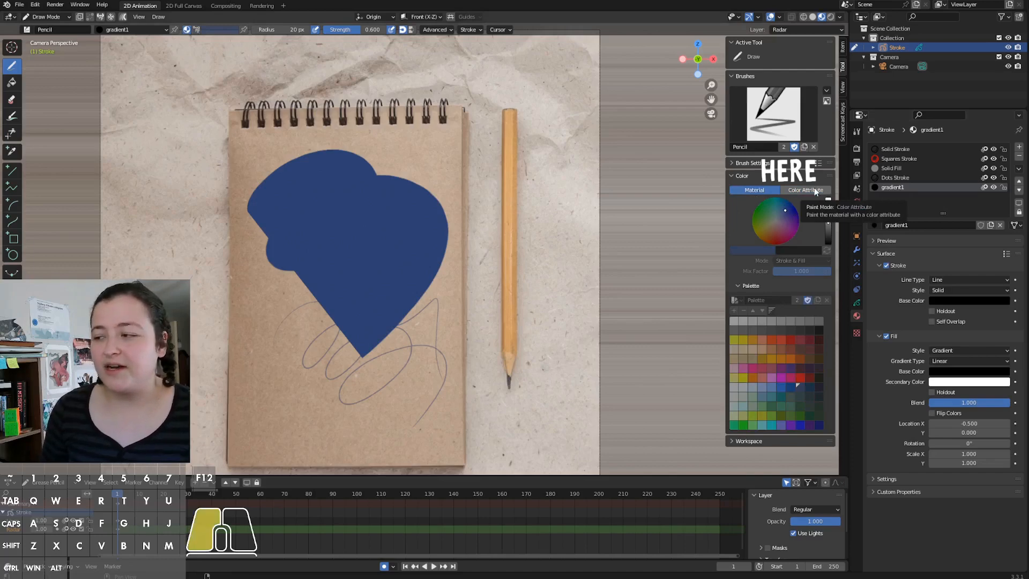
# - Return to Color Attribute mode and make the gradient's secondary colour transparent (alpha 0)
pyautogui.click(805, 189)
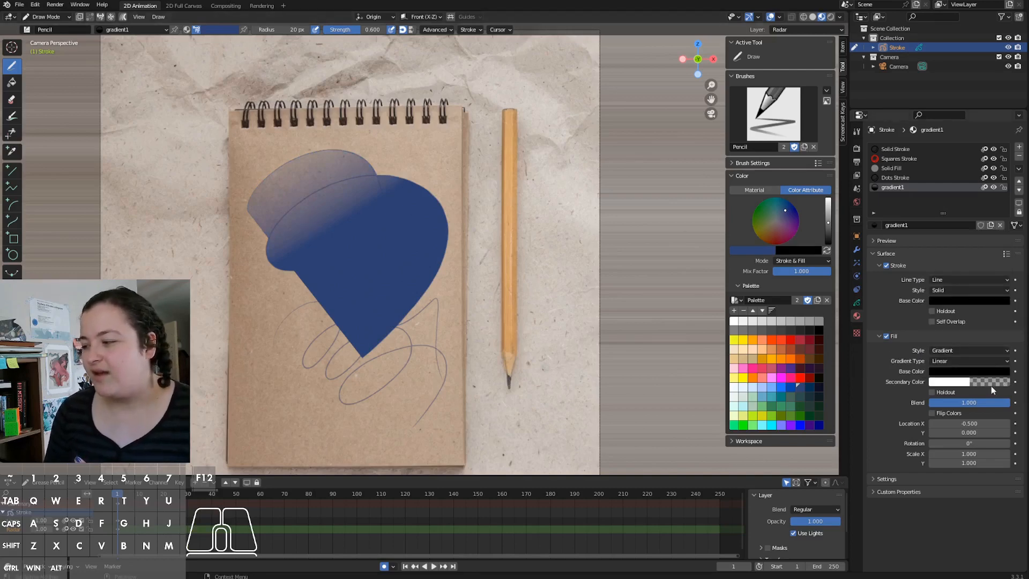
pyautogui.click(951, 381)
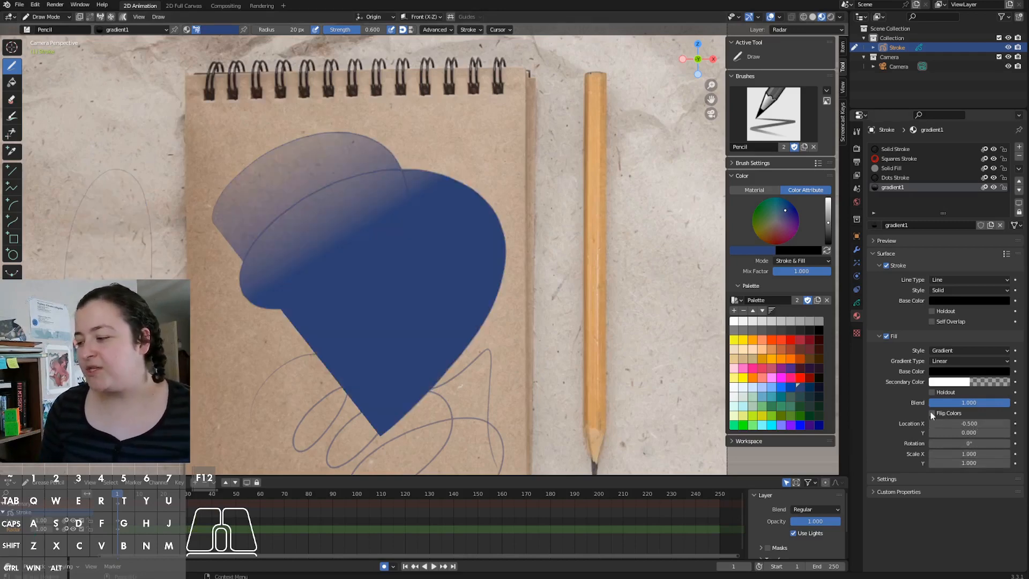
# - Toggle Flip Colors to reverse the gradient1 fill's colour order
pyautogui.click(931, 413)
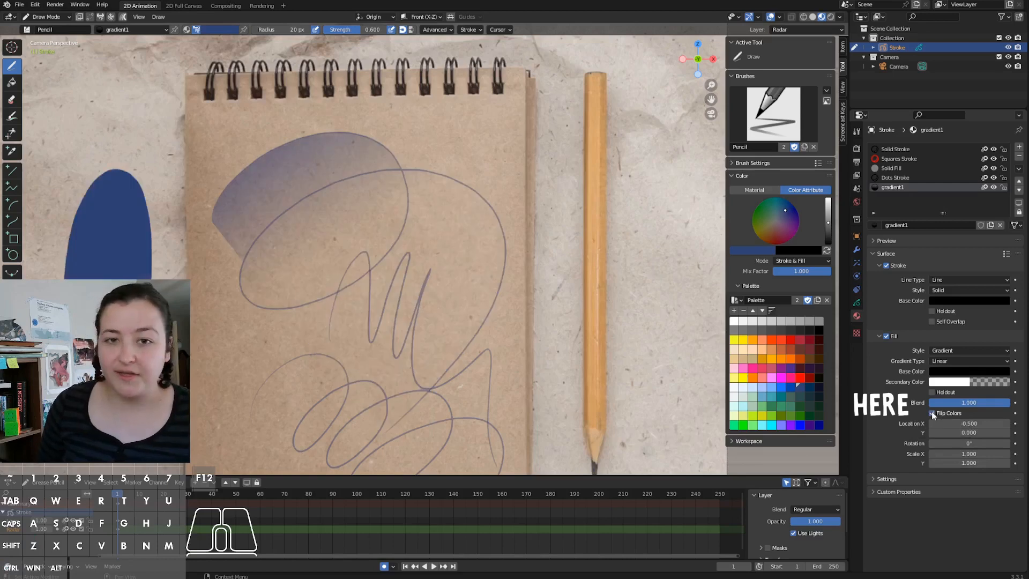
pyautogui.click(931, 412)
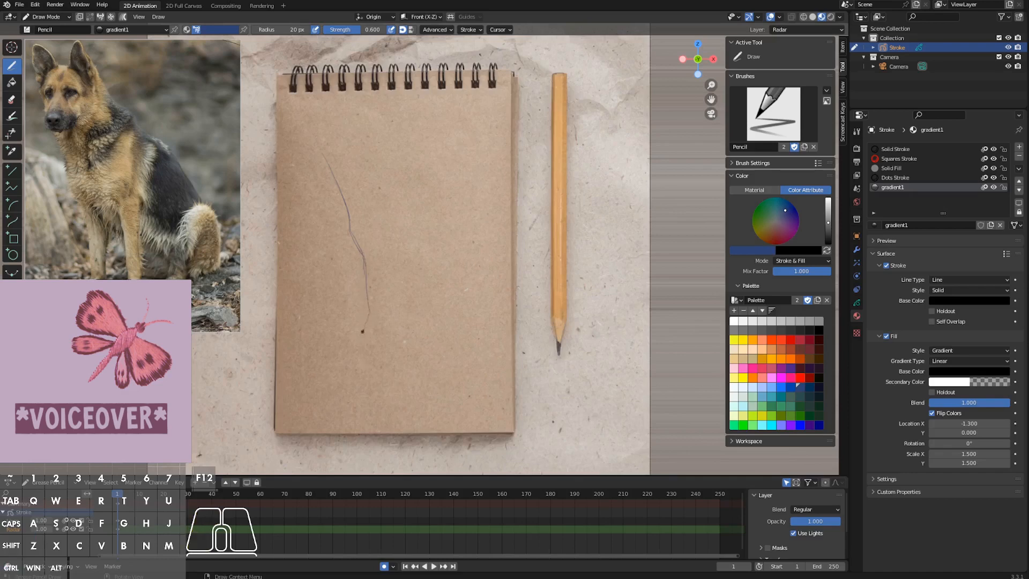
# - Sketch the dog's outline, then lay broad blue shading glazes over it
pyautogui.click(348, 344)
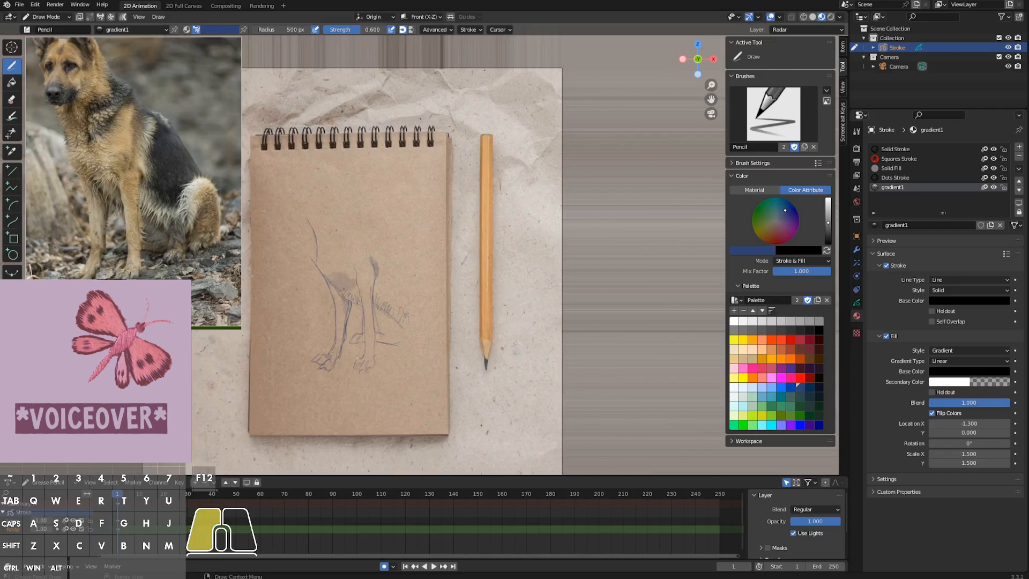
pyautogui.click(344, 291)
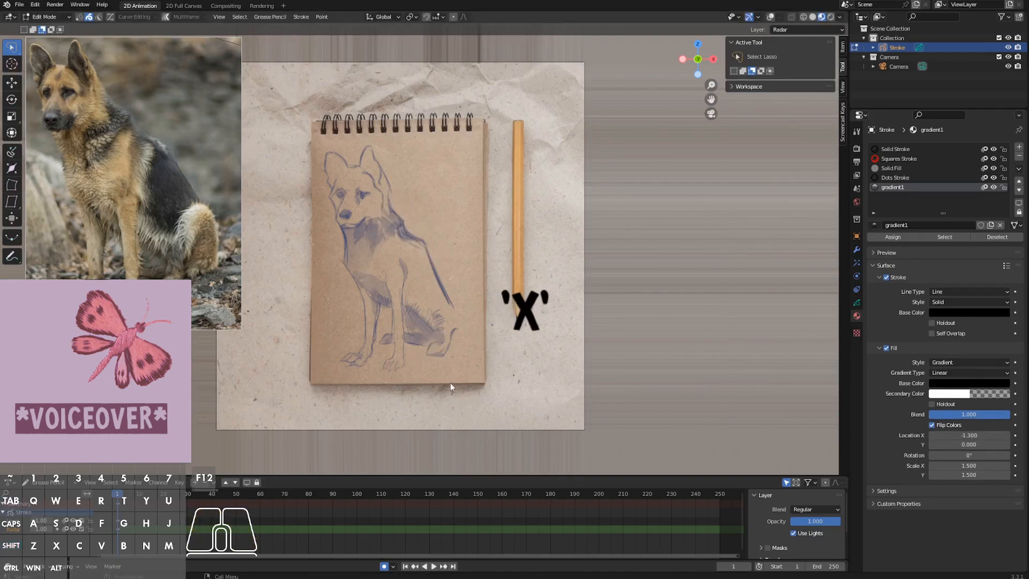
# - Delete stray strokes from the sketch and push the dog's outline into shape
pyautogui.click(44, 16)
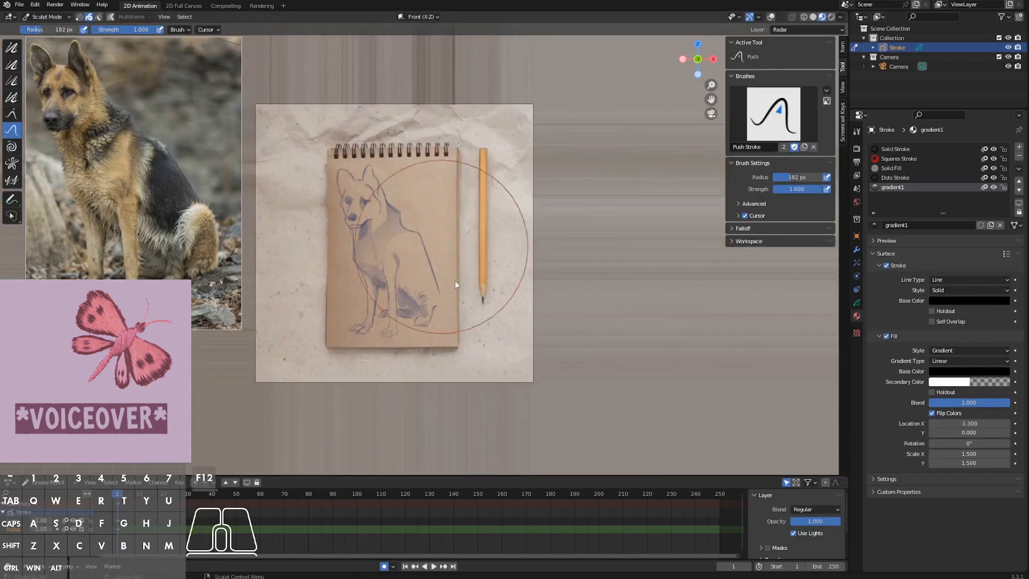
pyautogui.click(11, 163)
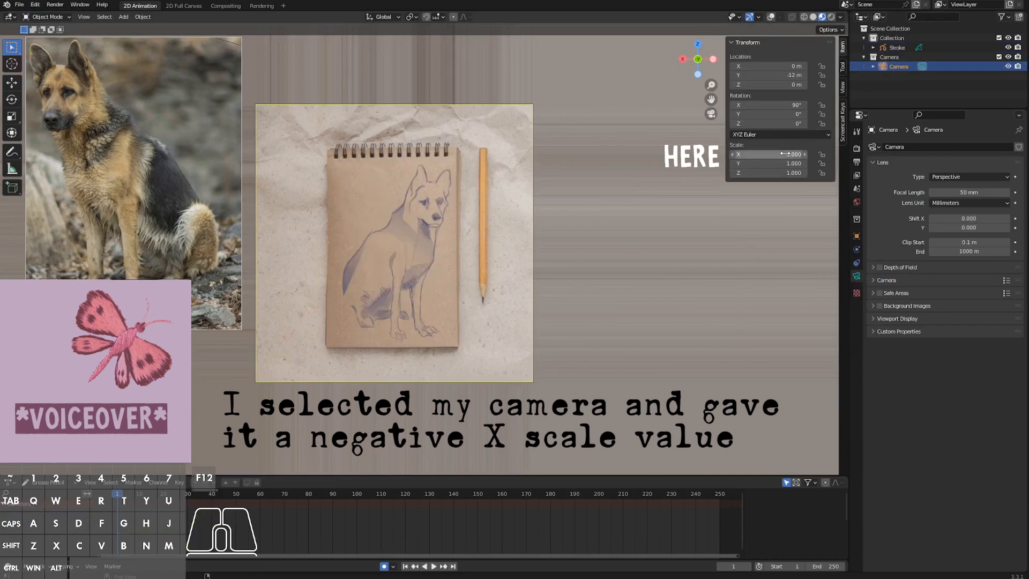
# - Mirror-check with camera Scale X -1, add shading, and push the ear tip into shape
pyautogui.write('-1.000')
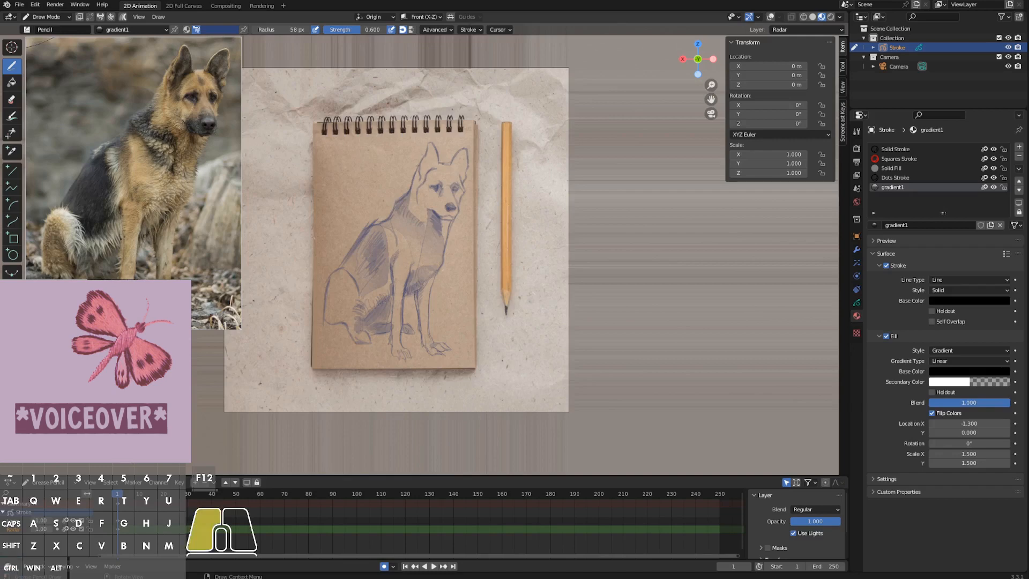
pyautogui.click(44, 16)
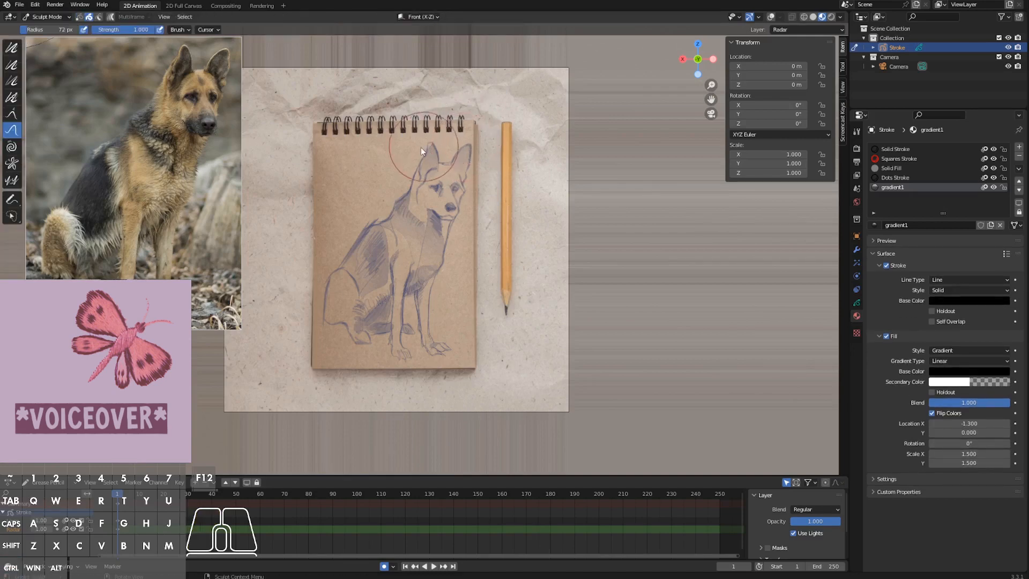
pyautogui.moveTo(464, 190)
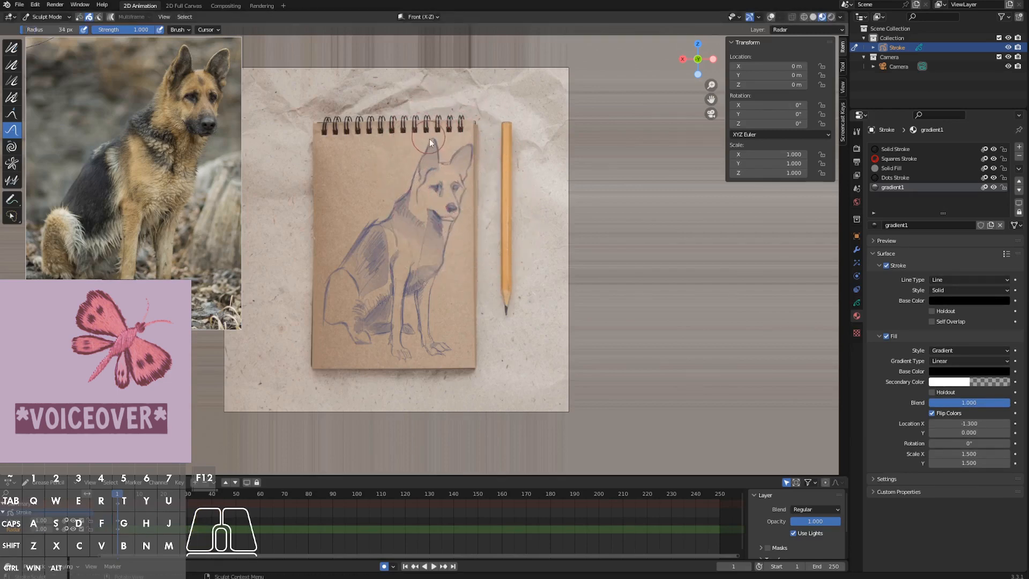
pyautogui.moveTo(430, 143); pyautogui.dragTo(421, 298)
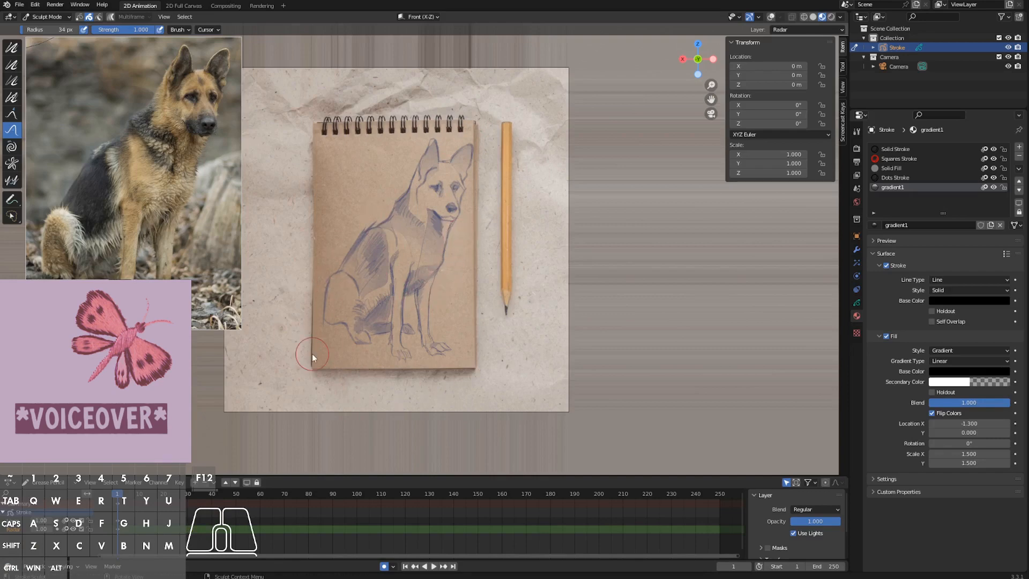
pyautogui.click(44, 16)
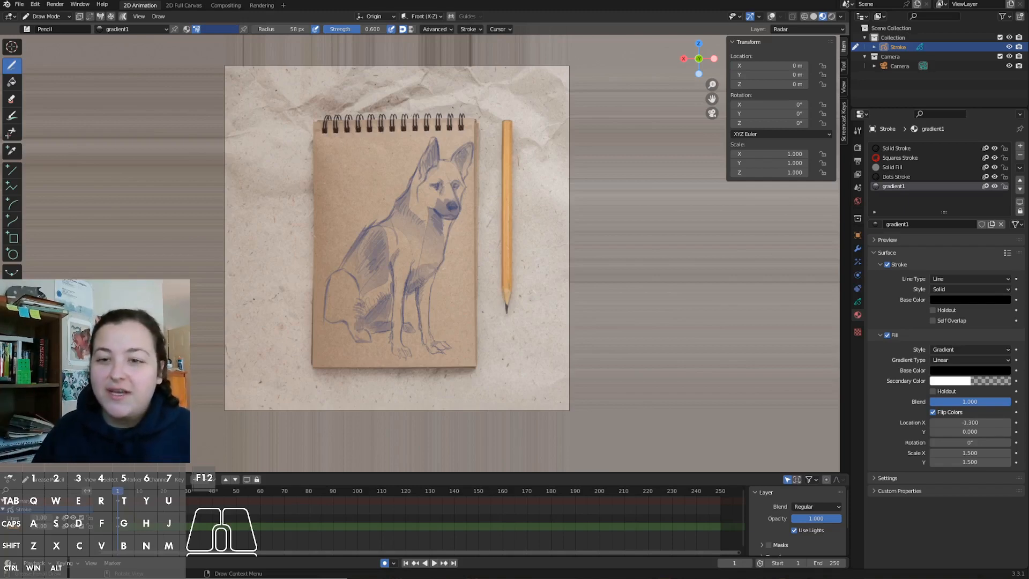
# - Enable the Tab pie menu for mode switching in Preferences and return to Draw Mode
pyautogui.click(34, 5)
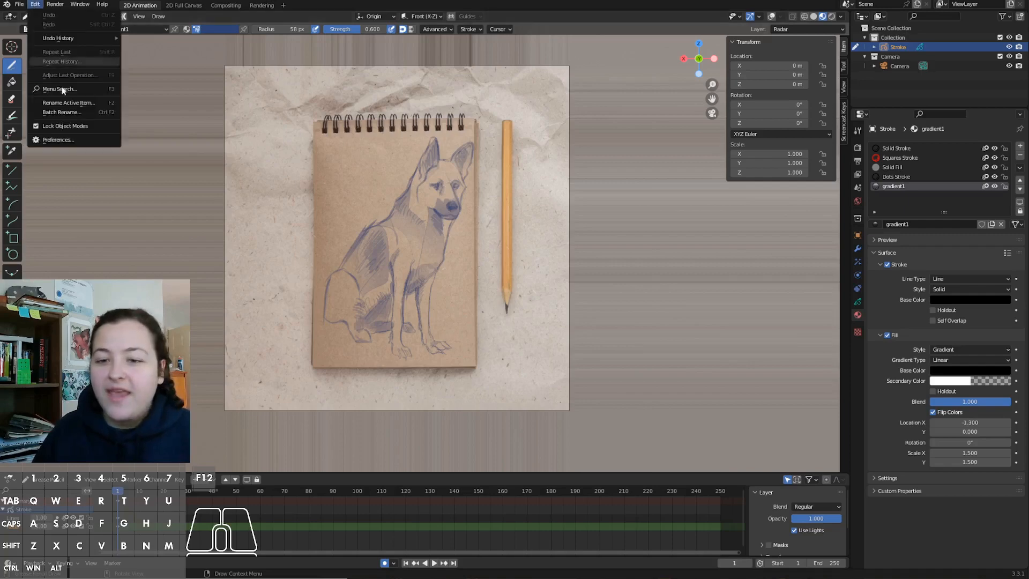
pyautogui.click(58, 140)
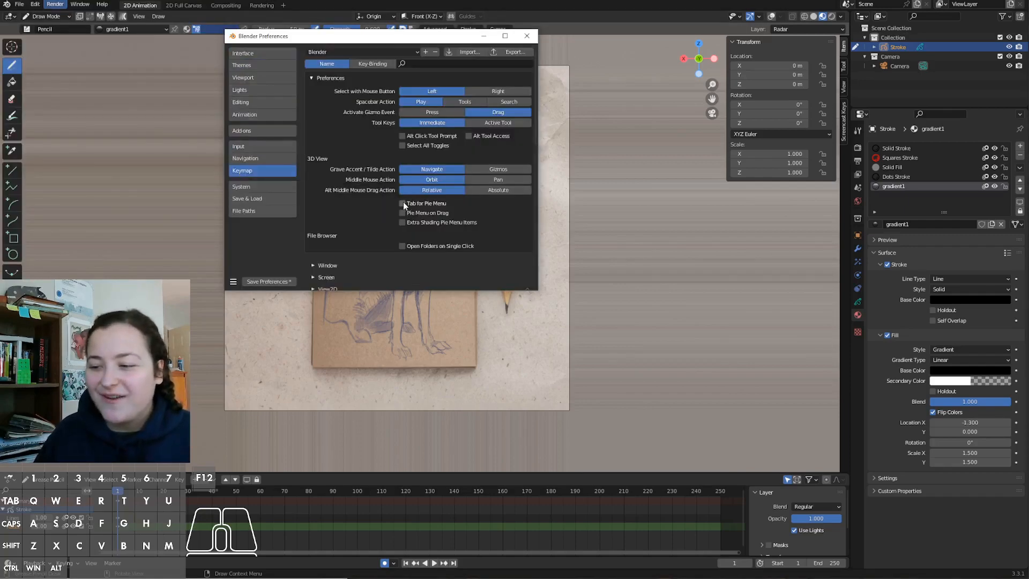
pyautogui.moveTo(403, 202)
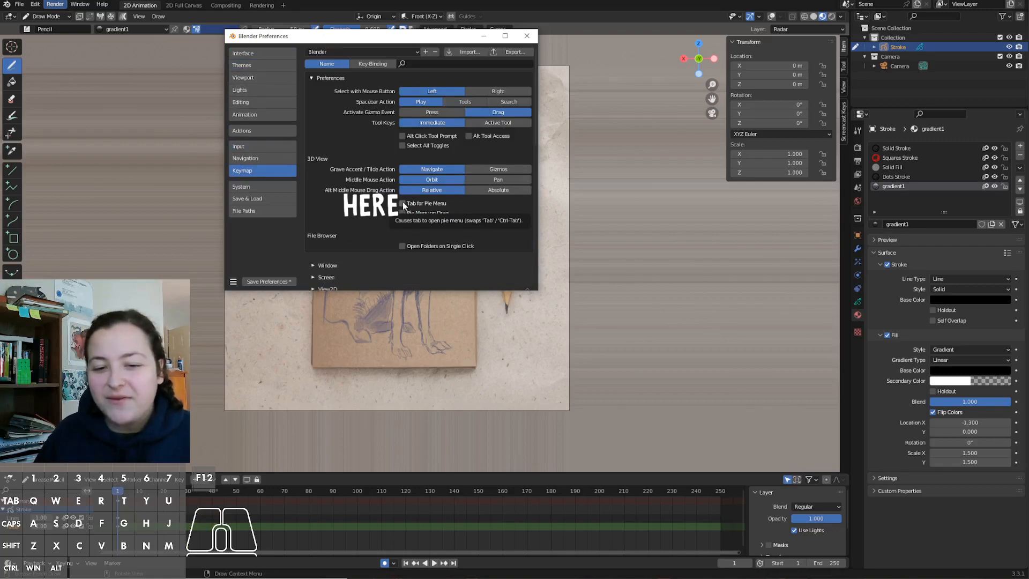
pyautogui.click(527, 36)
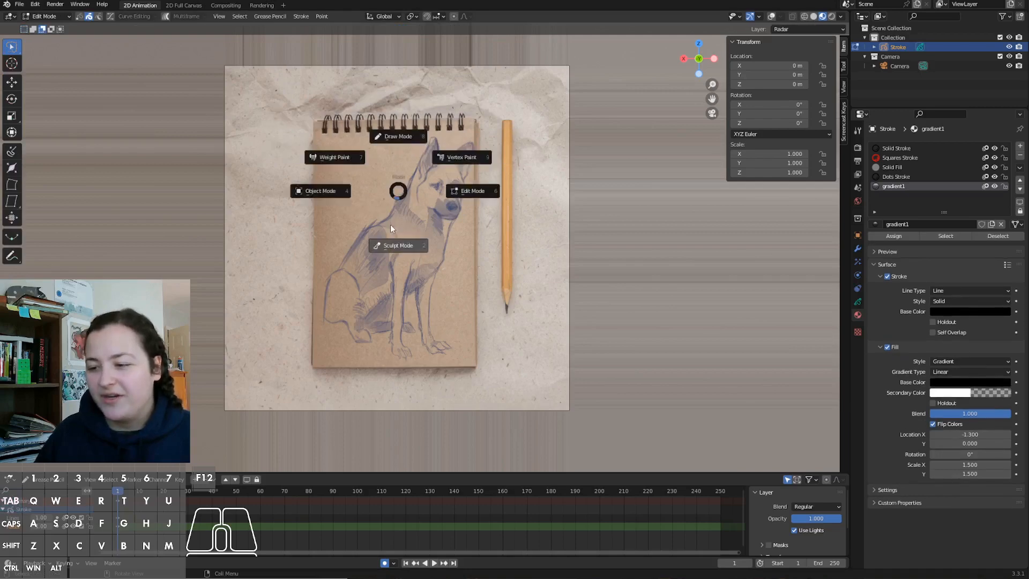
pyautogui.click(460, 156)
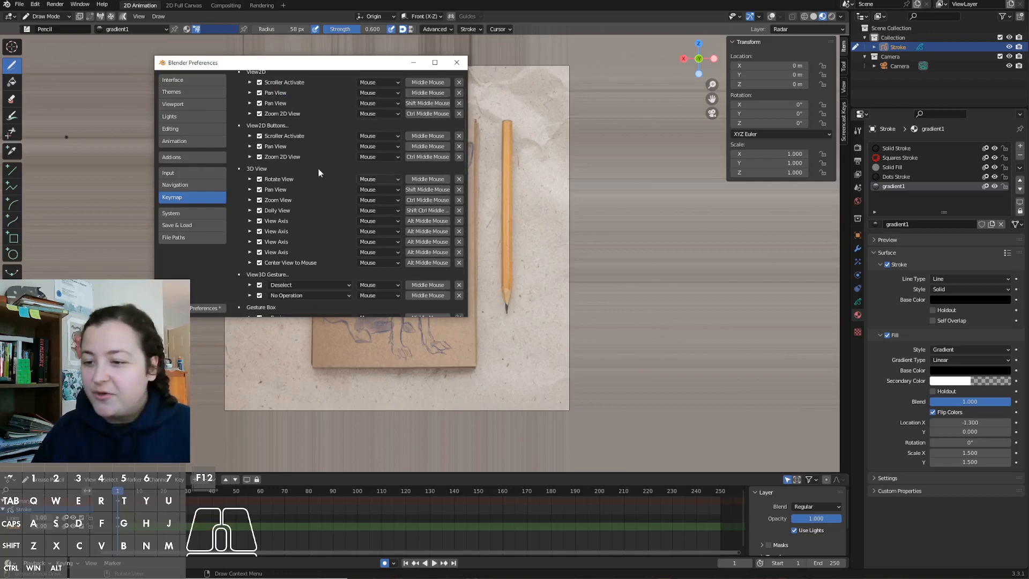
pyautogui.moveTo(420, 199)
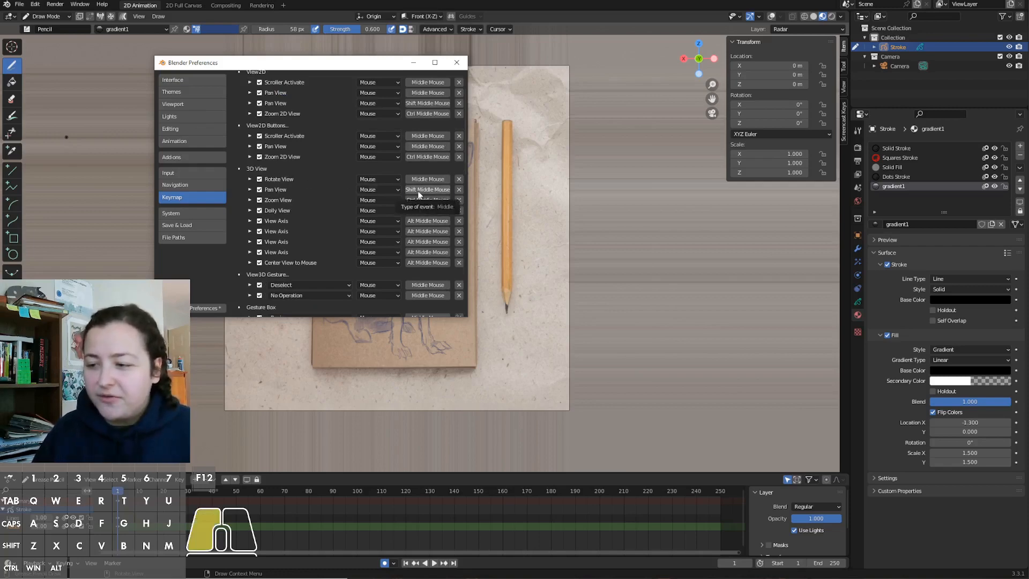
# - Expand the 3D View navigation bindings in the Keymap preferences
pyautogui.click(427, 190)
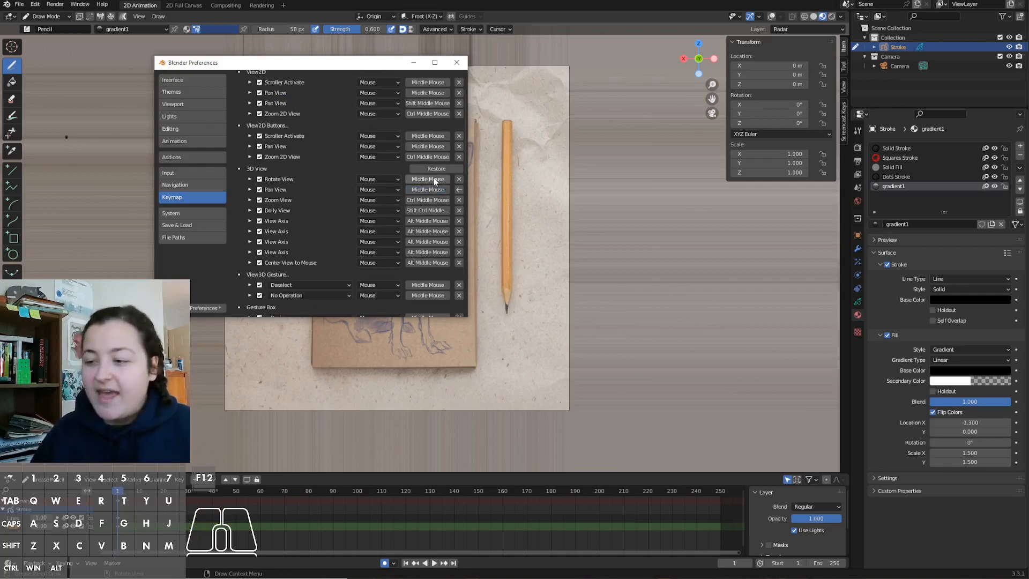
pyautogui.moveTo(427, 190)
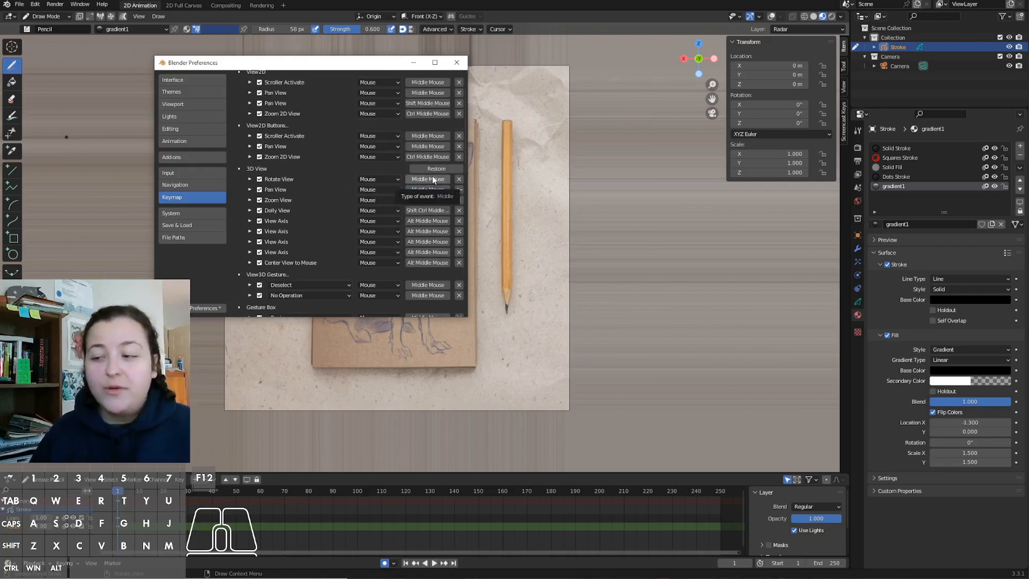
pyautogui.click(427, 179)
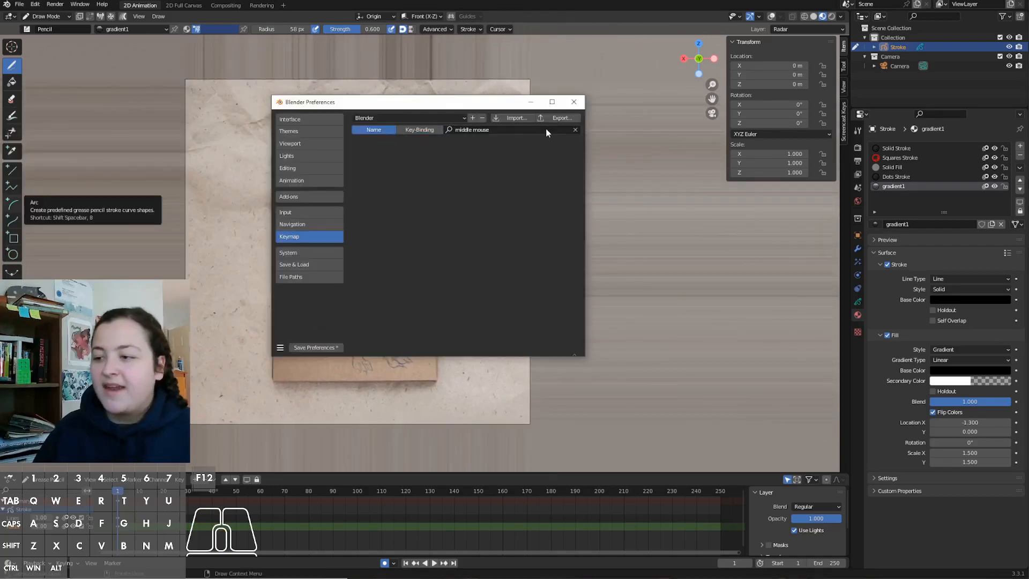
# - Search the keymap for 'materi' and choose the gradient1 material from the quick menu
pyautogui.click(575, 130)
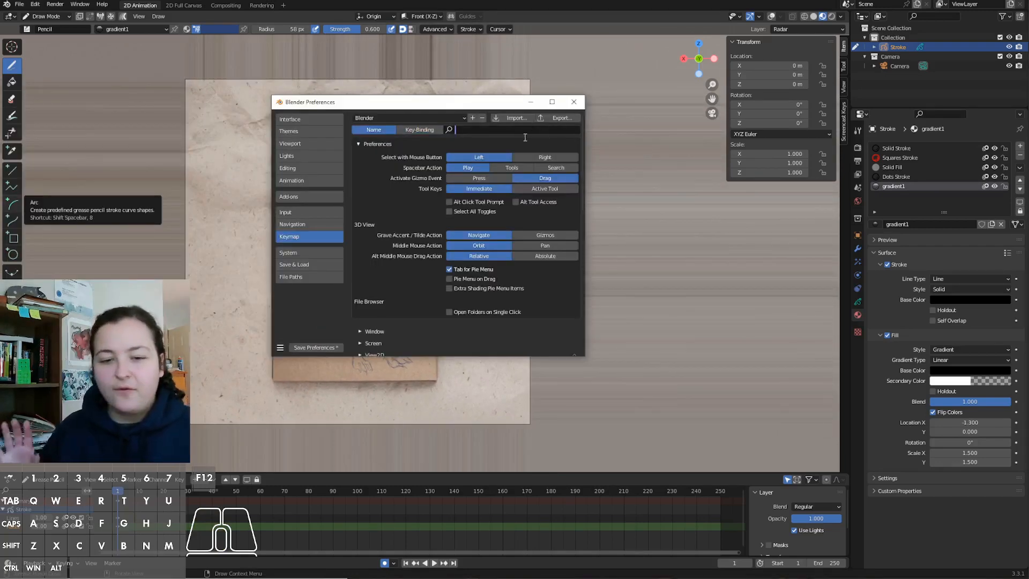
pyautogui.write('materi')
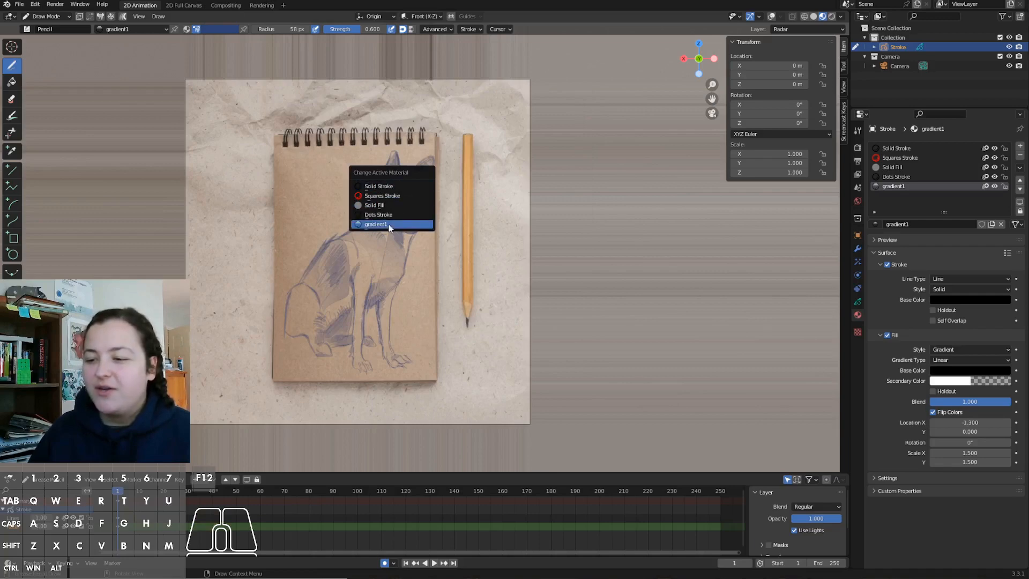
pyautogui.click(375, 223)
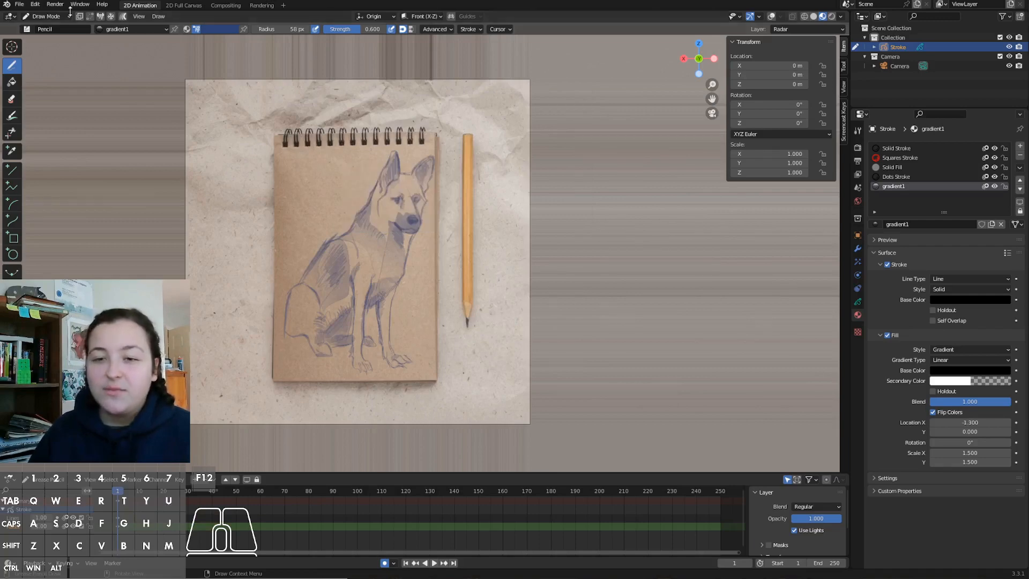
pyautogui.click(18, 4)
pyautogui.write('material')
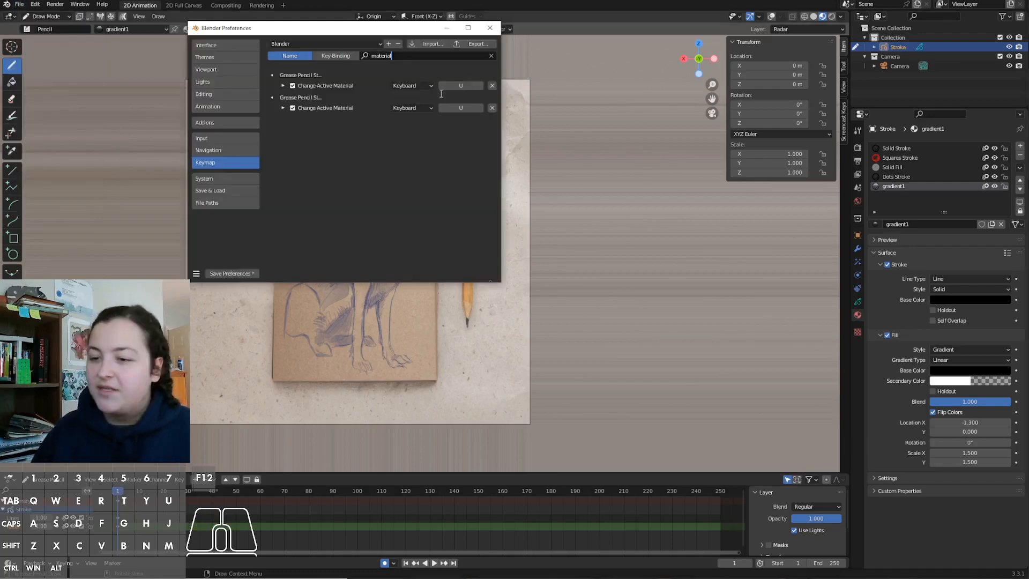
# - Rebind Change Active Material to Tab, then switch to Edit Mode via the pie menu
pyautogui.click(459, 86)
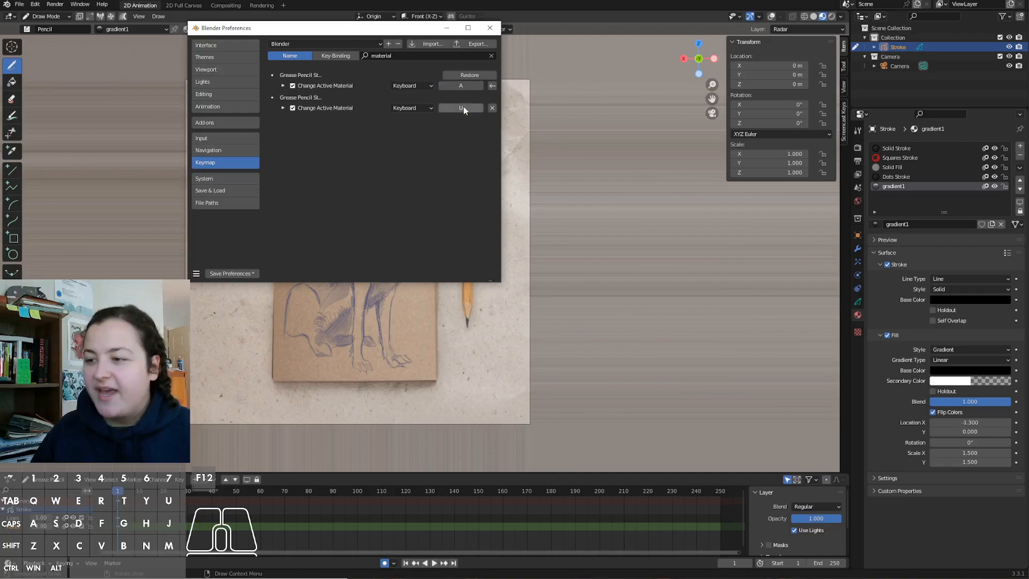
pyautogui.press('tab')
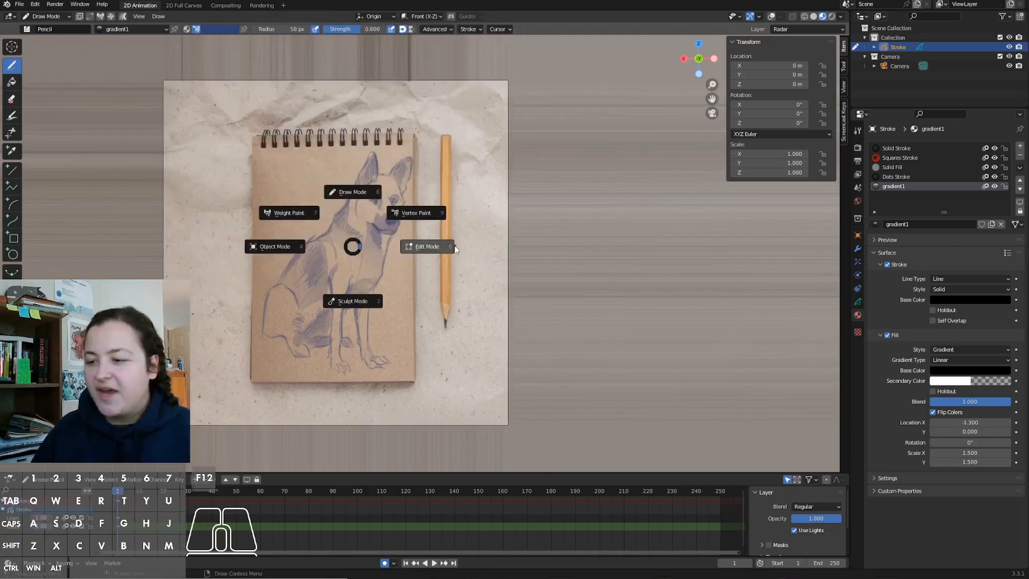
pyautogui.click(427, 247)
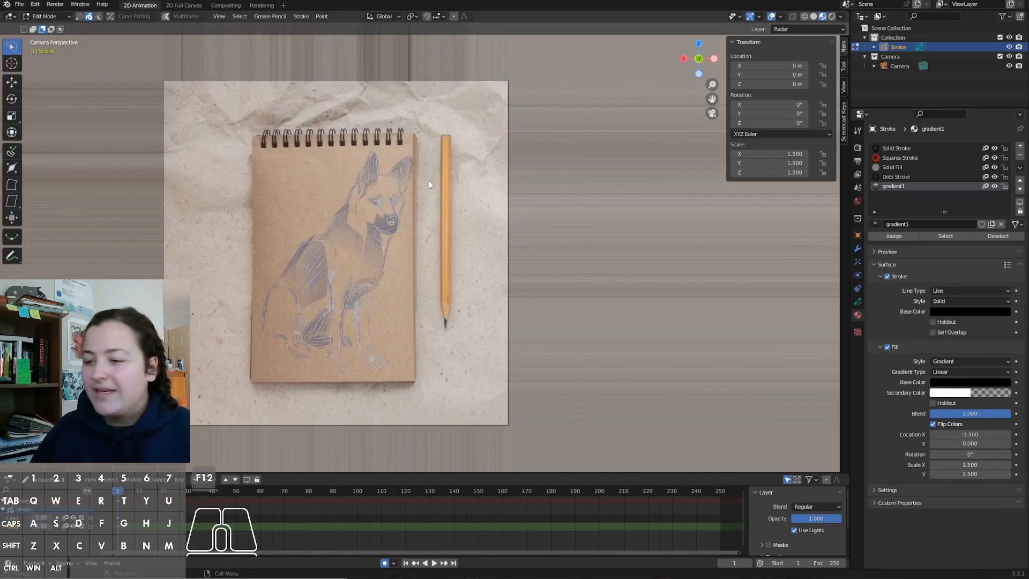
pyautogui.click(43, 16)
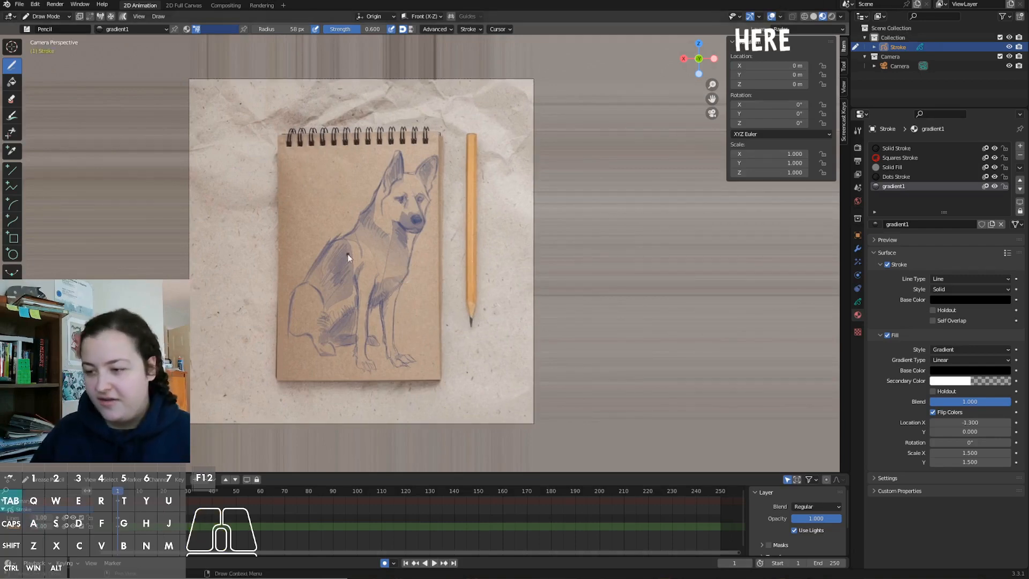
pyautogui.press('Tab')
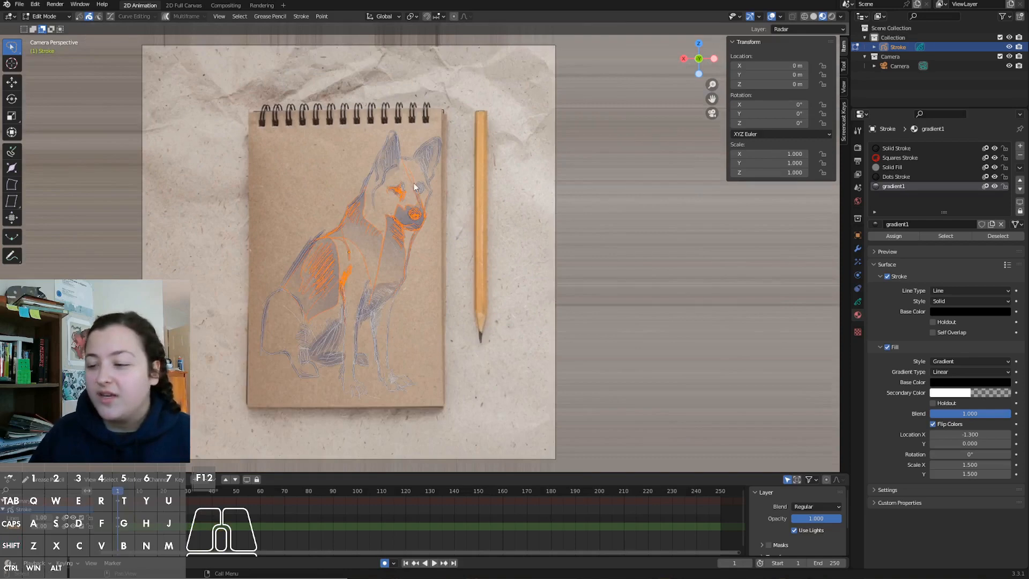
pyautogui.press('Tab')
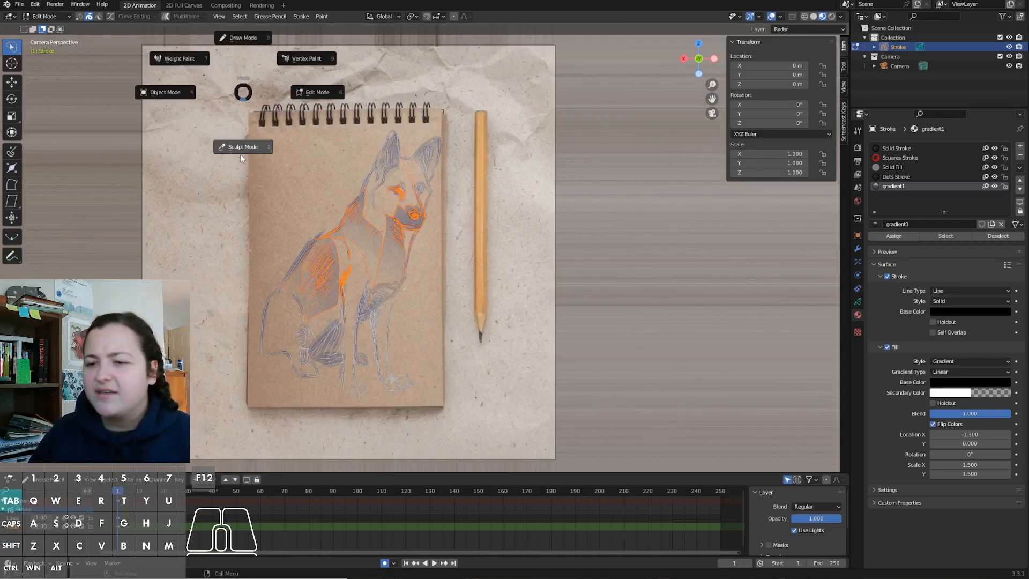
pyautogui.click(244, 146)
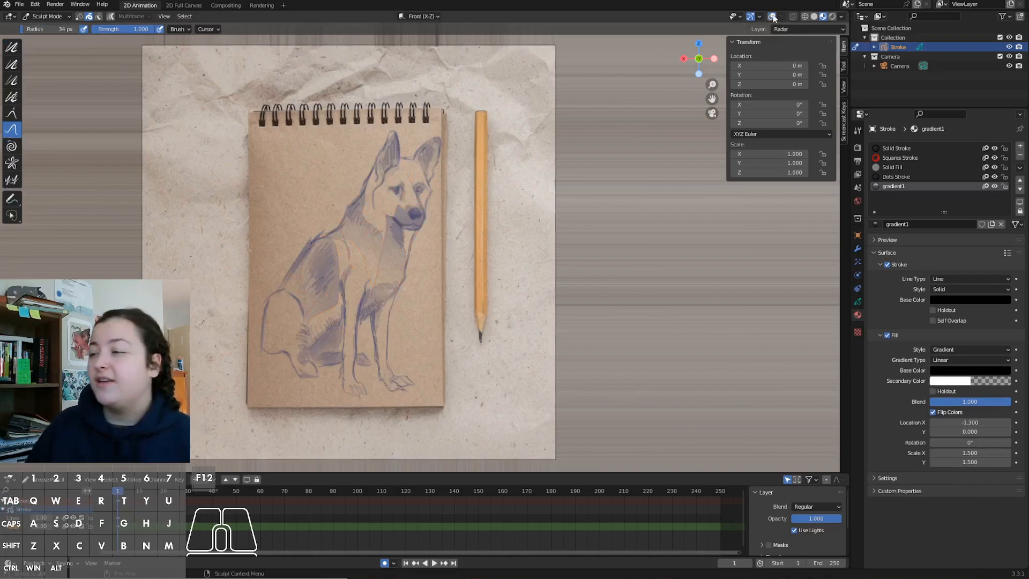
pyautogui.click(773, 16)
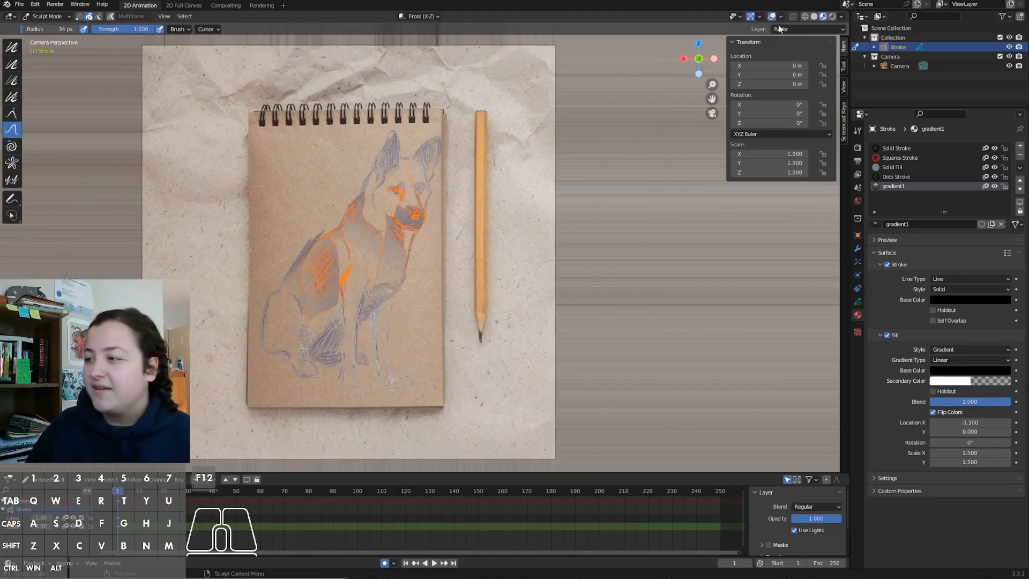
pyautogui.moveTo(773, 16)
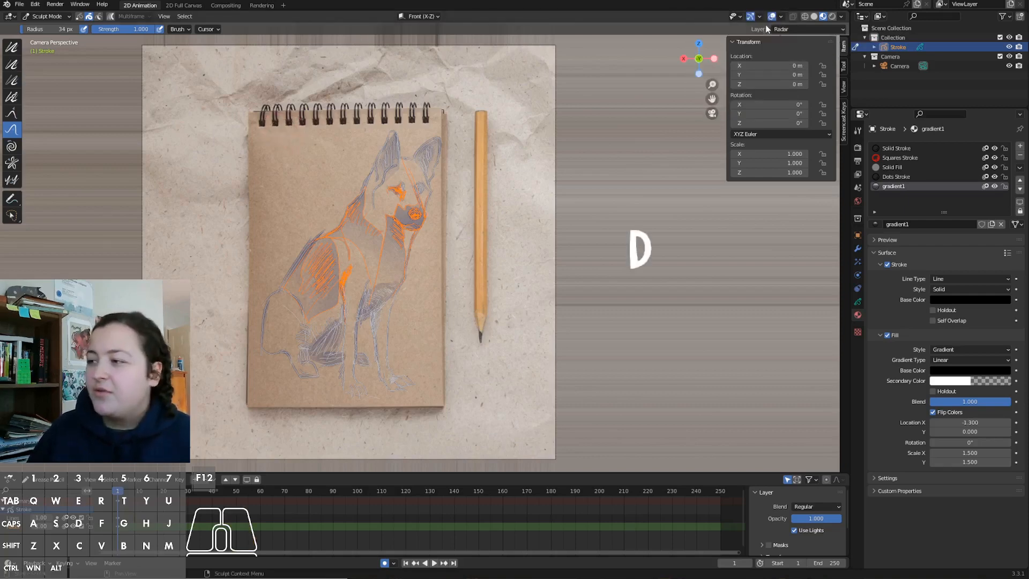
pyautogui.rightClick(781, 29)
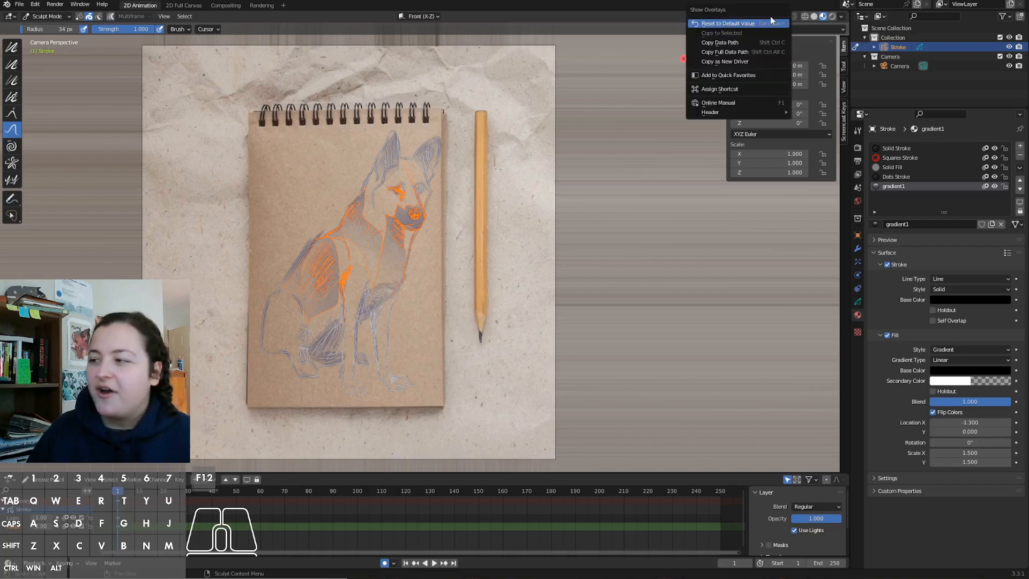
pyautogui.click(719, 89)
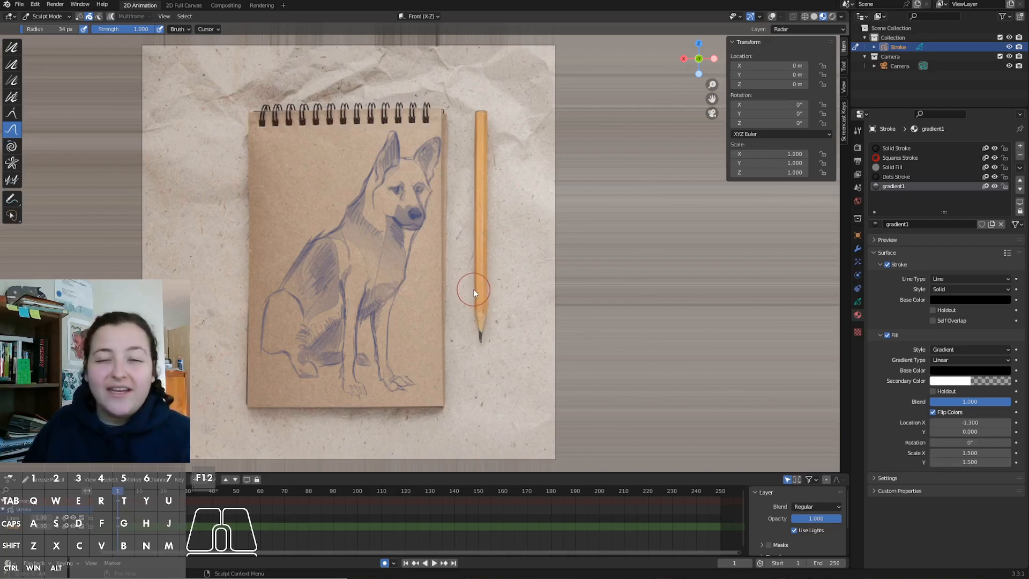
pyautogui.moveTo(432, 302)
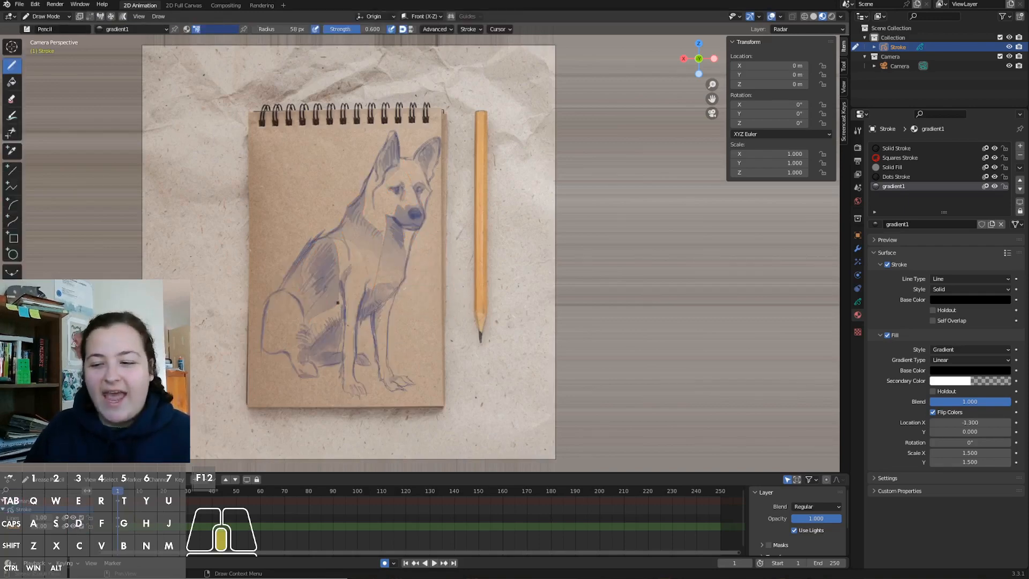
# - Enter Vertex Paint mode and choose the Draw tool for painting colour onto strokes
pyautogui.press('Tab')
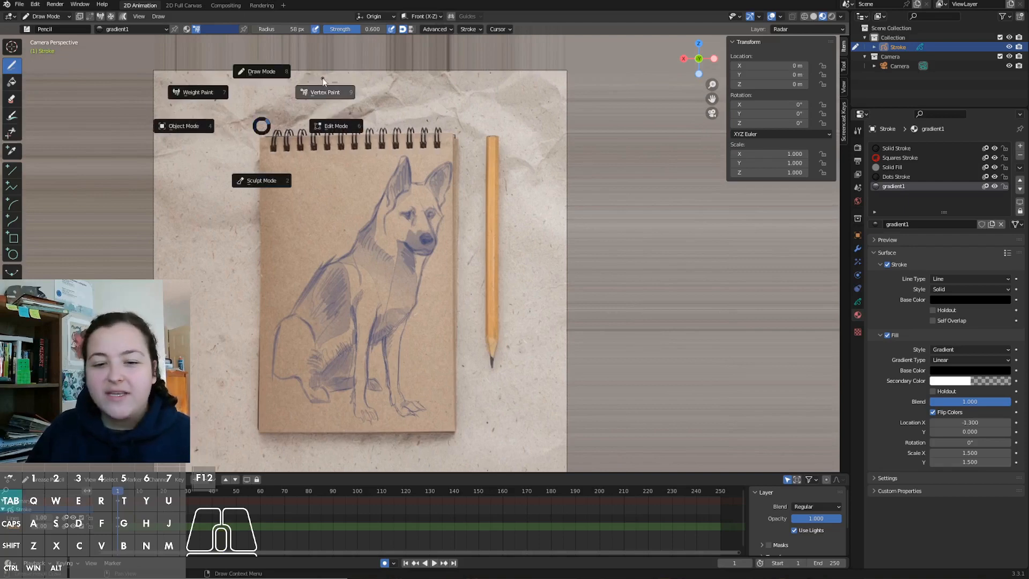
pyautogui.click(323, 92)
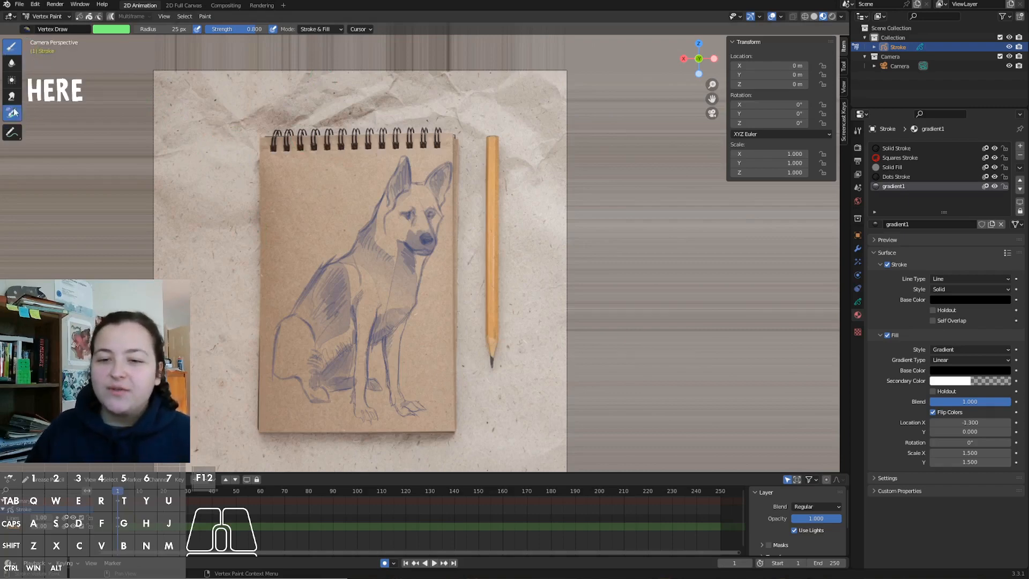
pyautogui.click(12, 114)
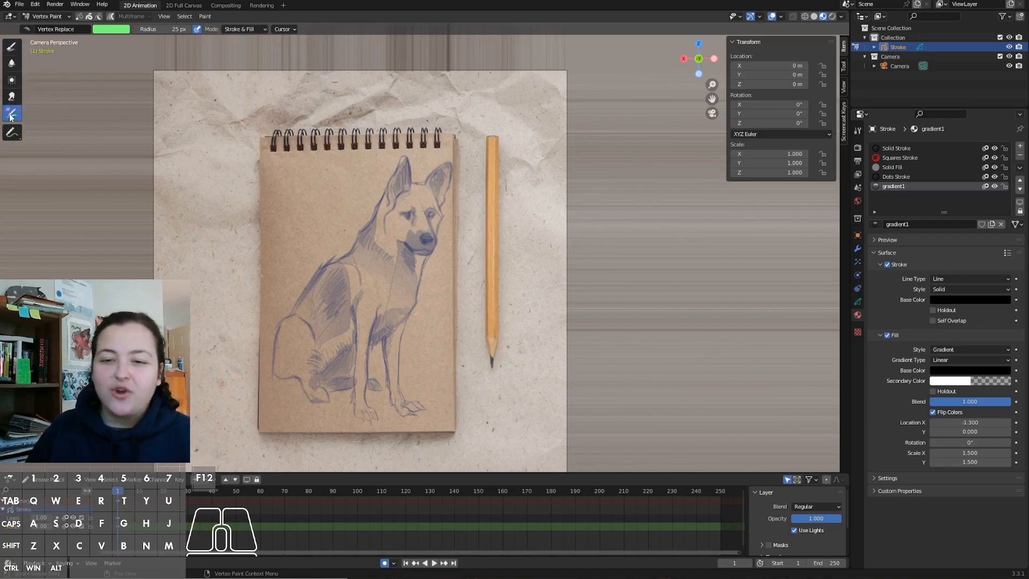
pyautogui.moveTo(10, 114)
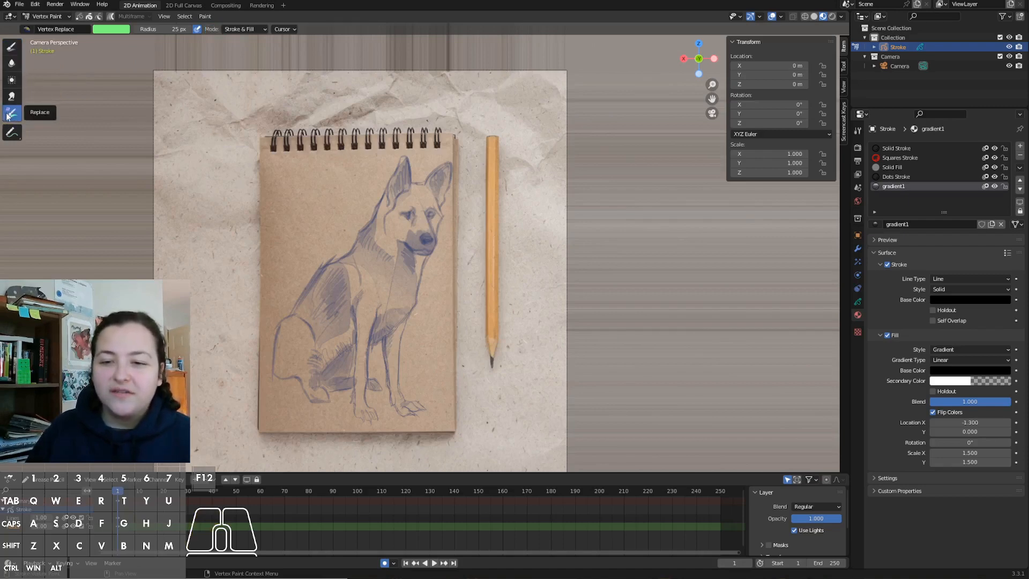
pyautogui.click(10, 45)
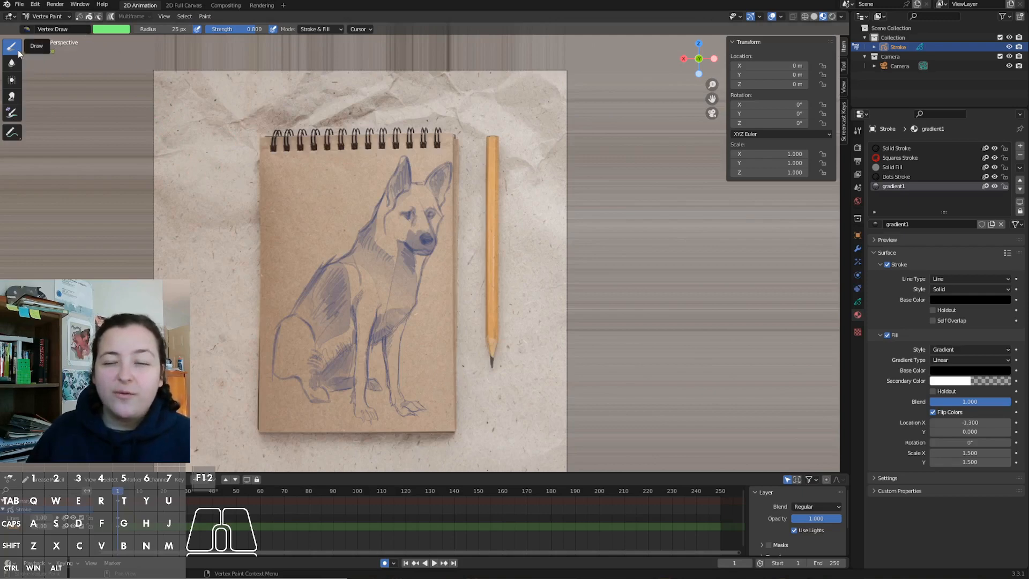
pyautogui.moveTo(11, 46)
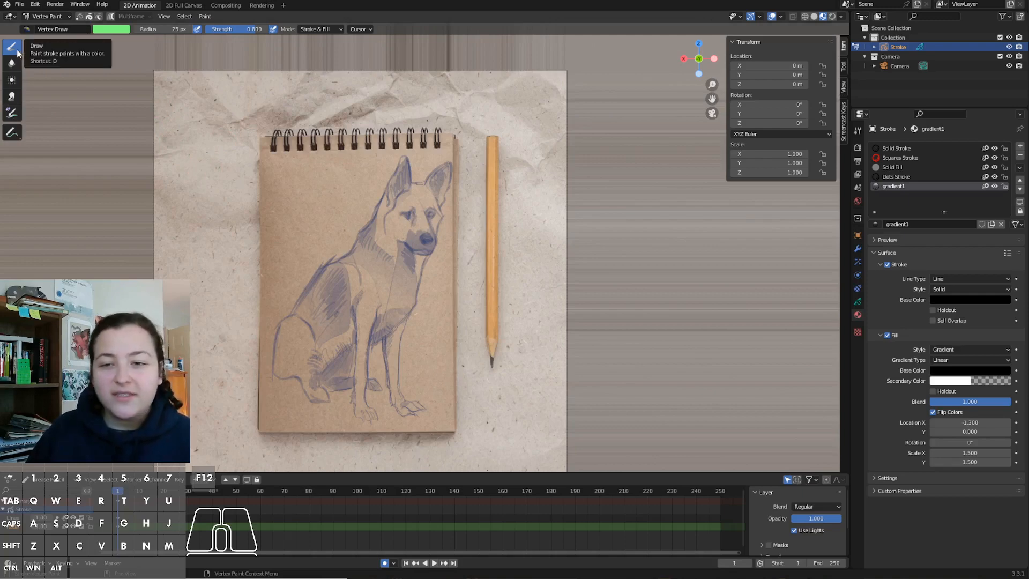
# - Add the Draw tool to Quick Favorites and set an orange colour for the face and chest
pyautogui.rightClick(11, 45)
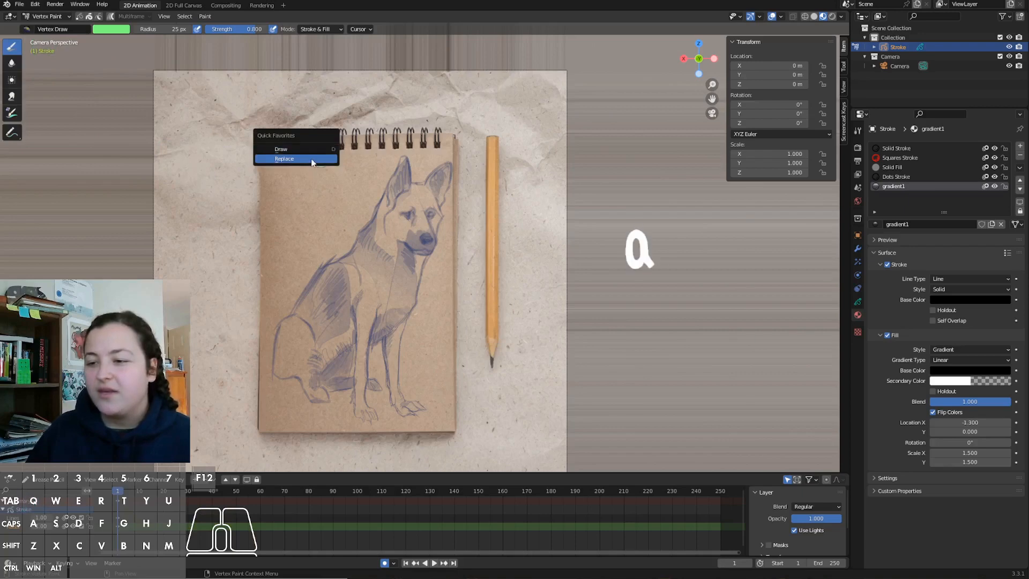
pyautogui.click(283, 158)
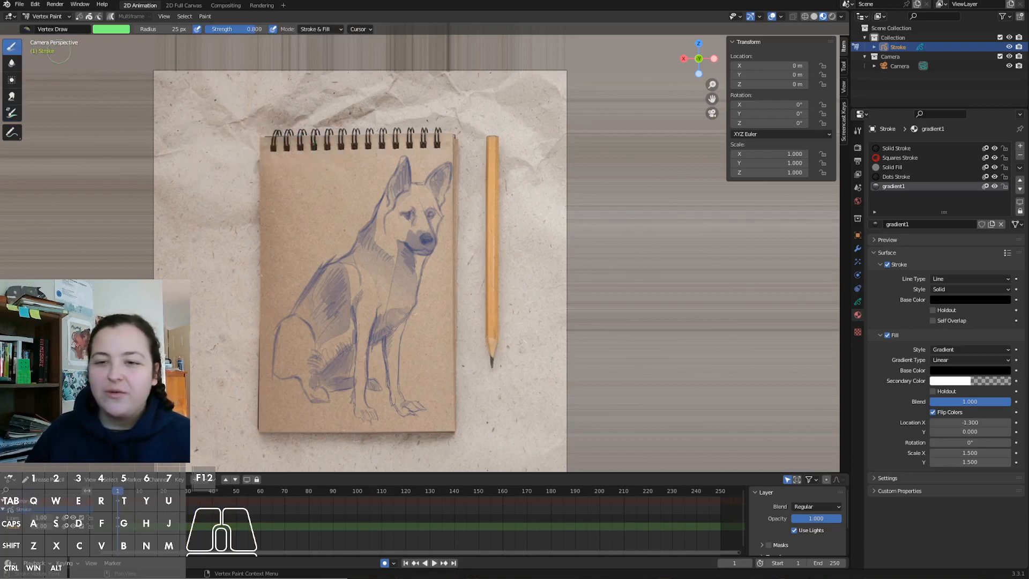
pyautogui.rightClick(12, 46)
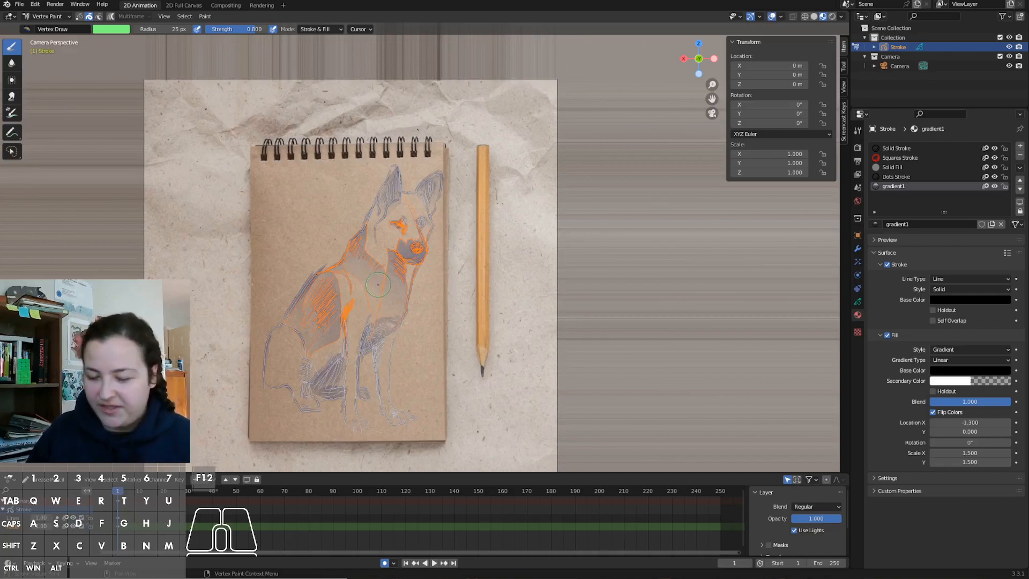
pyautogui.click(42, 16)
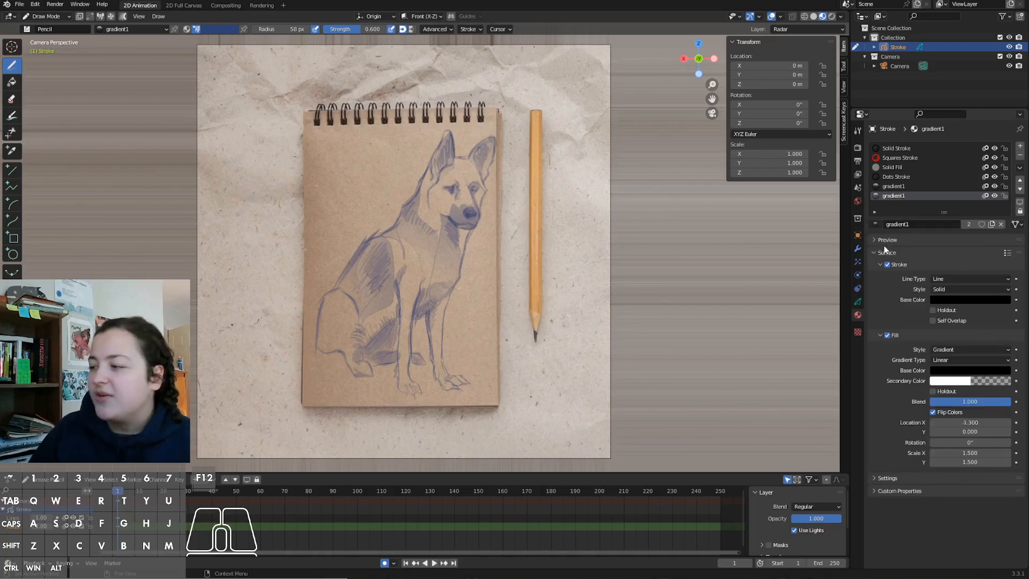
pyautogui.moveTo(968, 224)
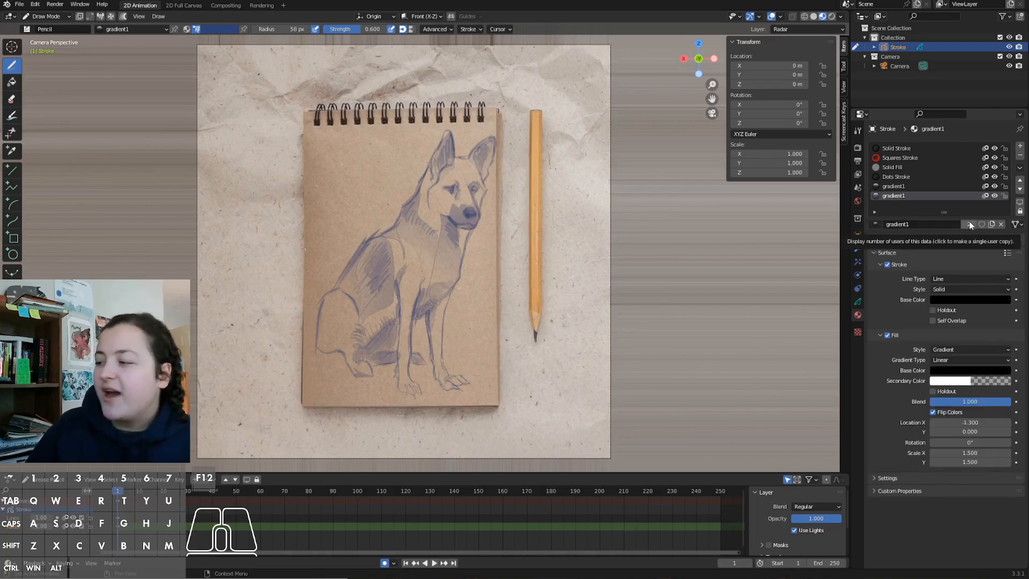
# - Make the duplicated gradient single-user, name it sketch, and select the second gradient slot
pyautogui.click(970, 224)
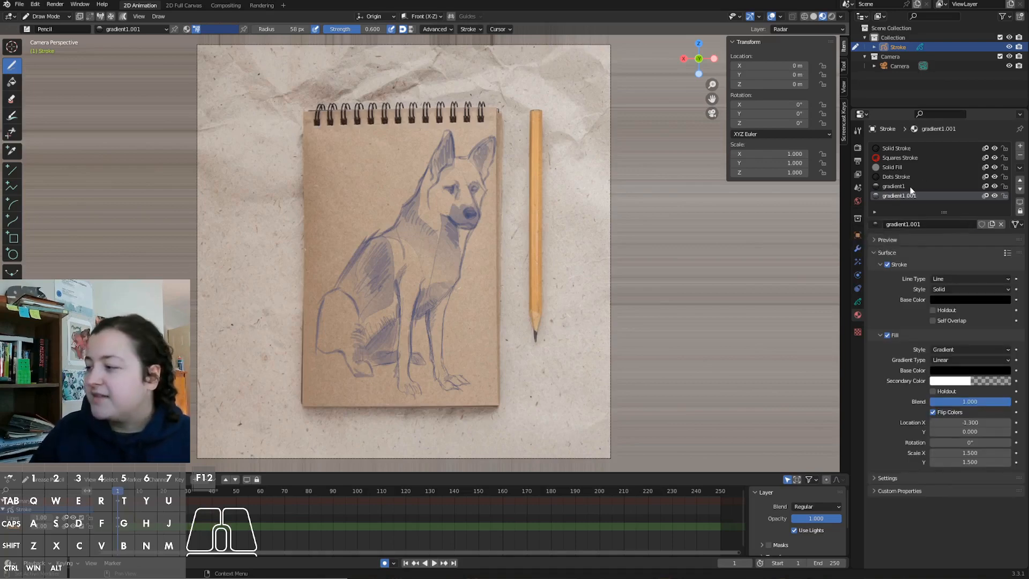
pyautogui.moveTo(911, 195)
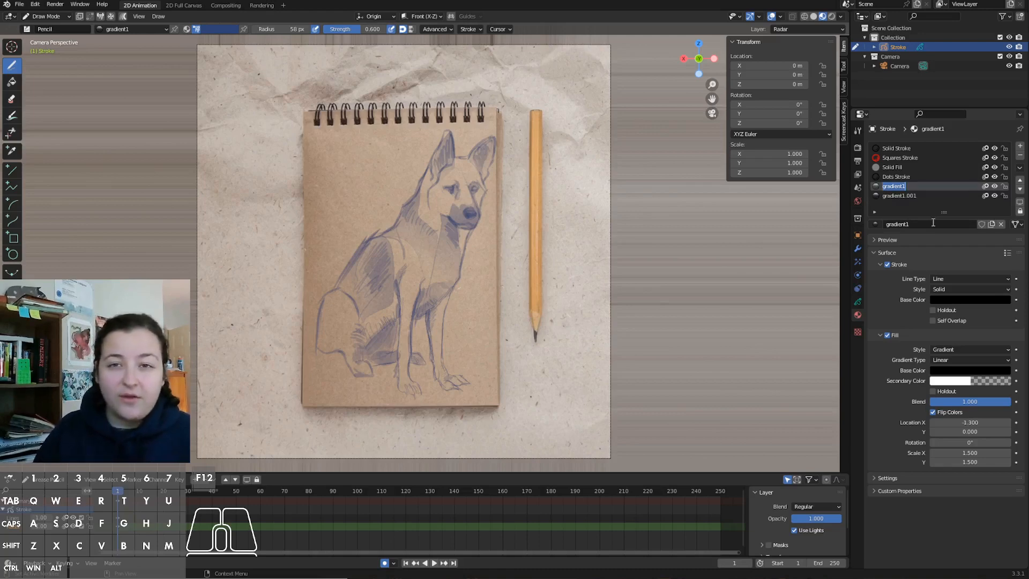
pyautogui.write('sketch')
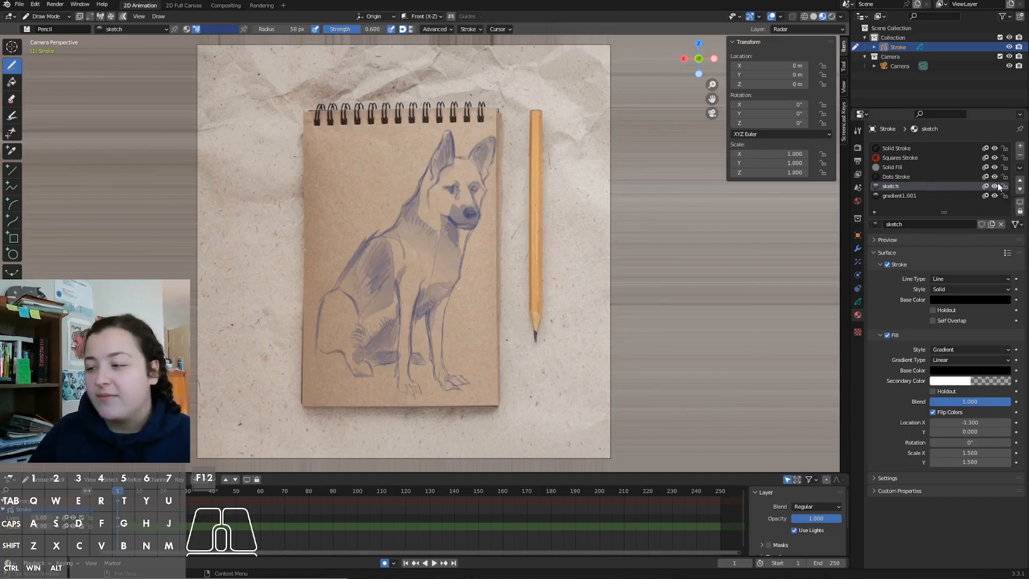
pyautogui.click(899, 194)
pyautogui.write('colours')
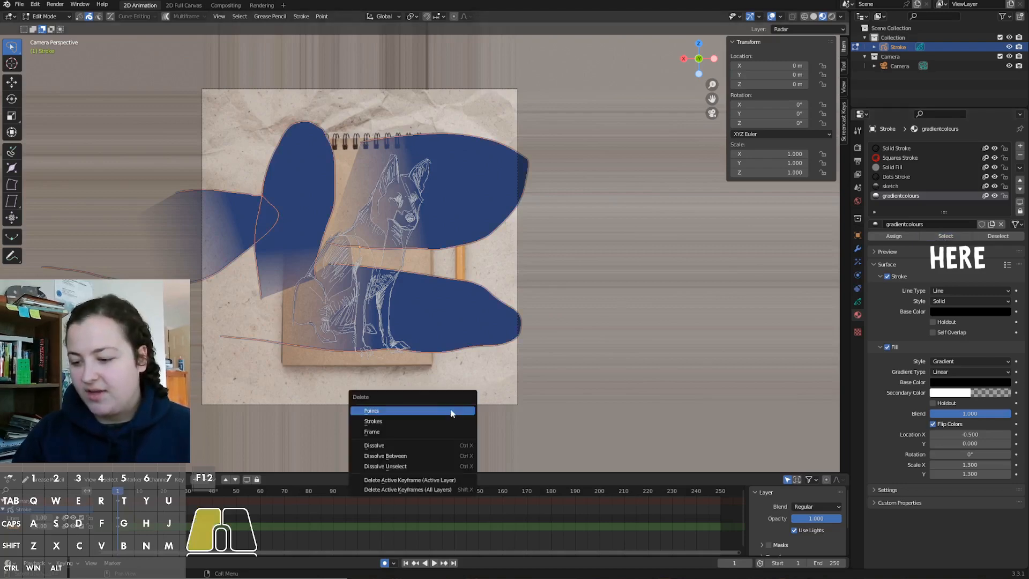
pyautogui.click(372, 410)
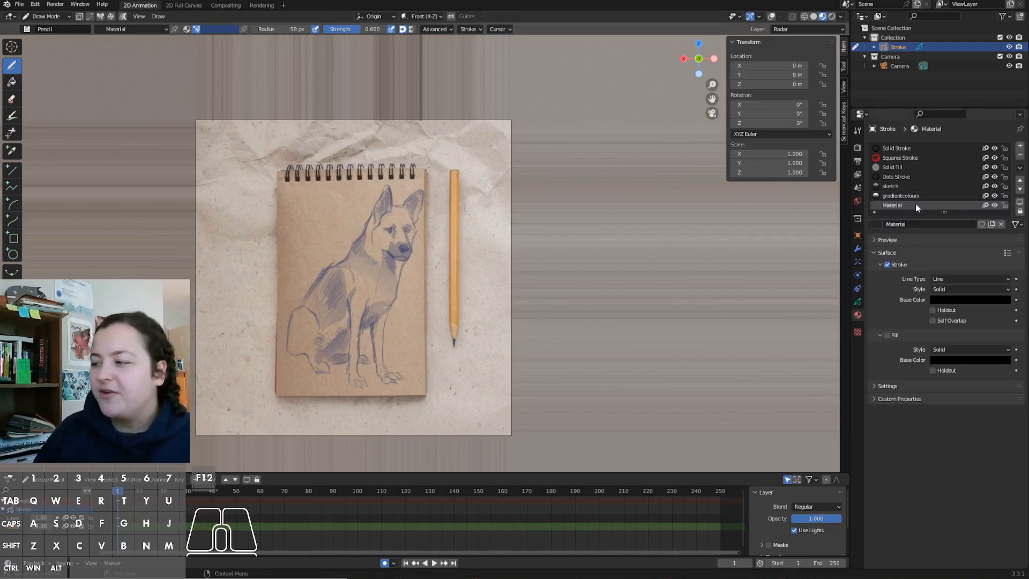
# - Rename the material furtexture and give it a Texture-style fill using the striped PNG image
pyautogui.doubleClick(893, 204)
pyautogui.write('furtexture')
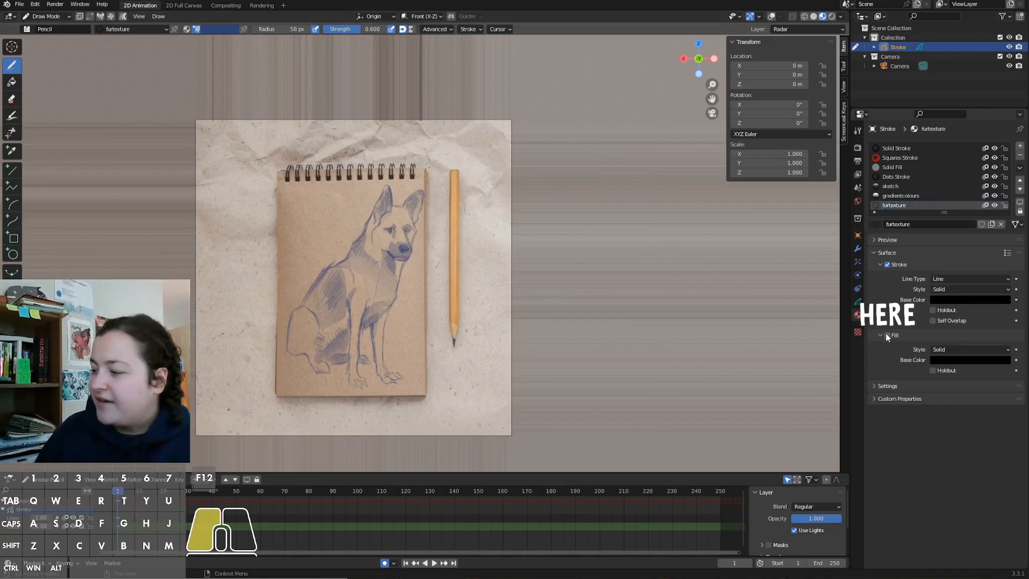
pyautogui.click(969, 350)
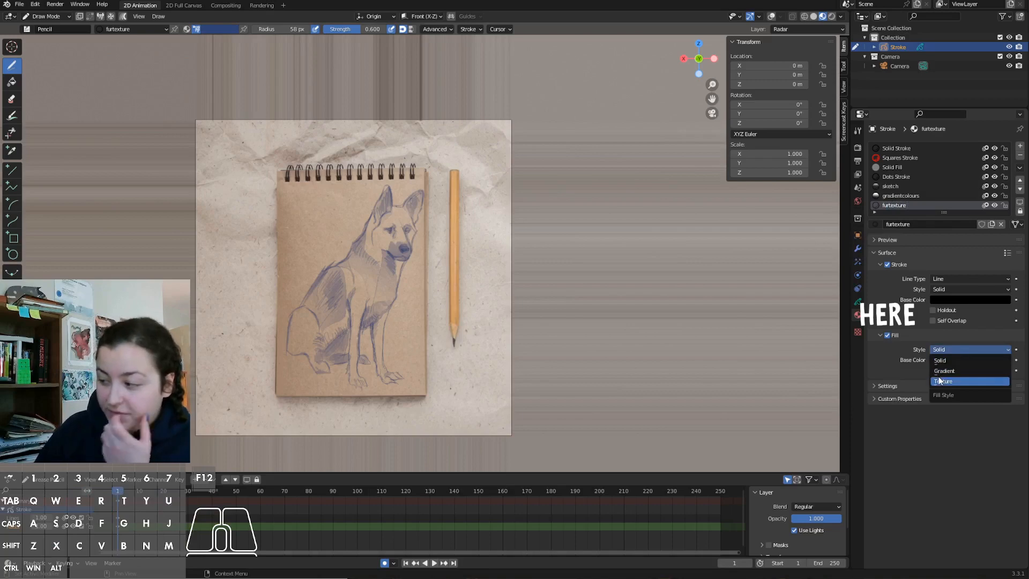
pyautogui.click(943, 380)
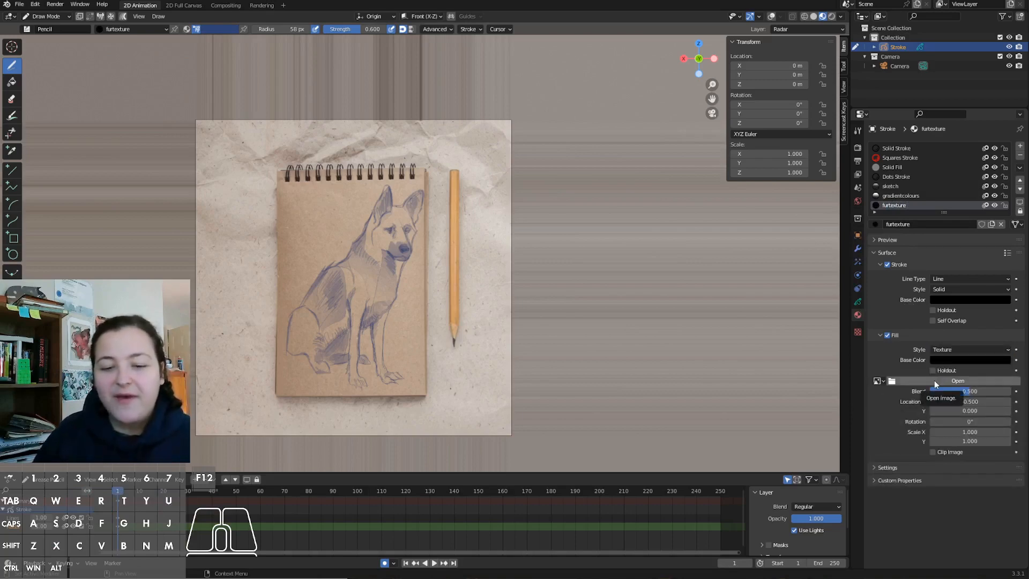
pyautogui.click(957, 380)
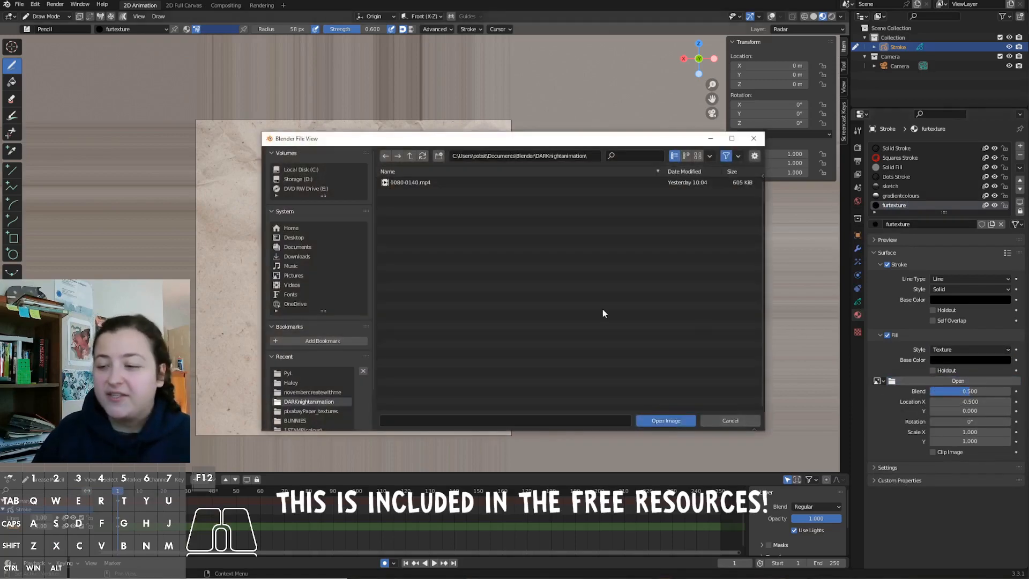
pyautogui.click(664, 420)
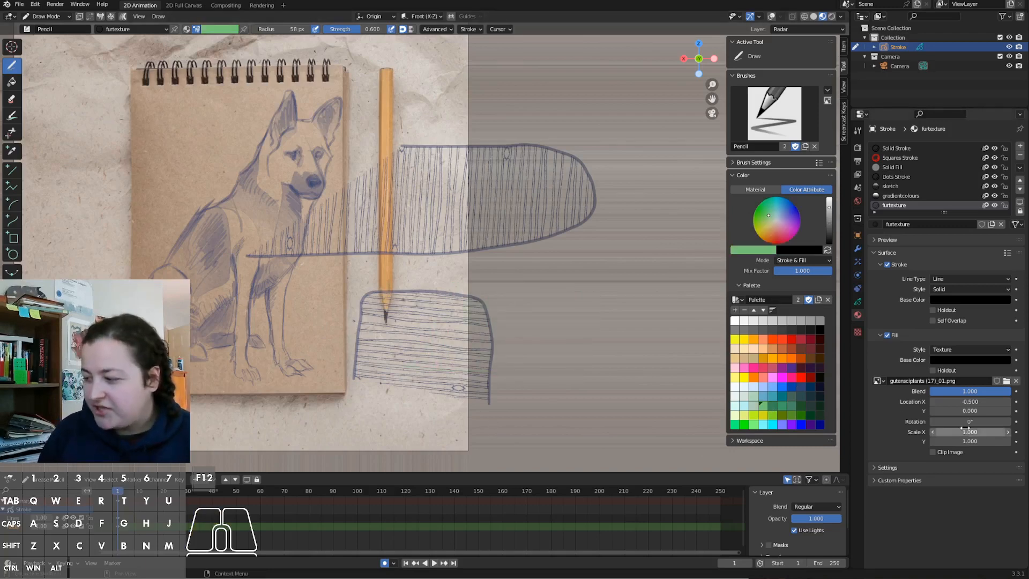
# - Rotate the furtexture fill 90 degrees, then clear the texture test shapes
pyautogui.moveTo(964, 421); pyautogui.dragTo(977, 421)
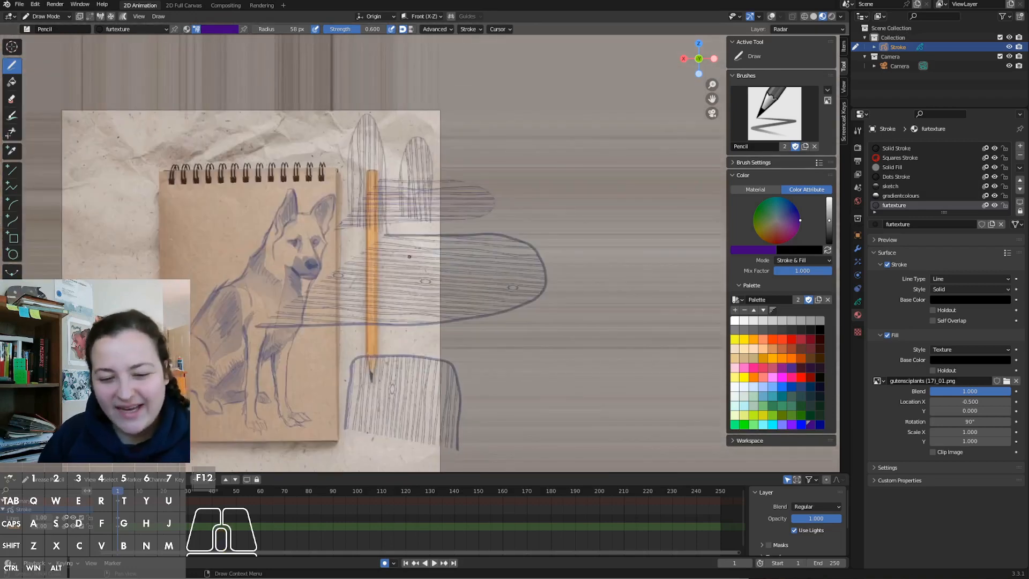
pyautogui.press('Tab')
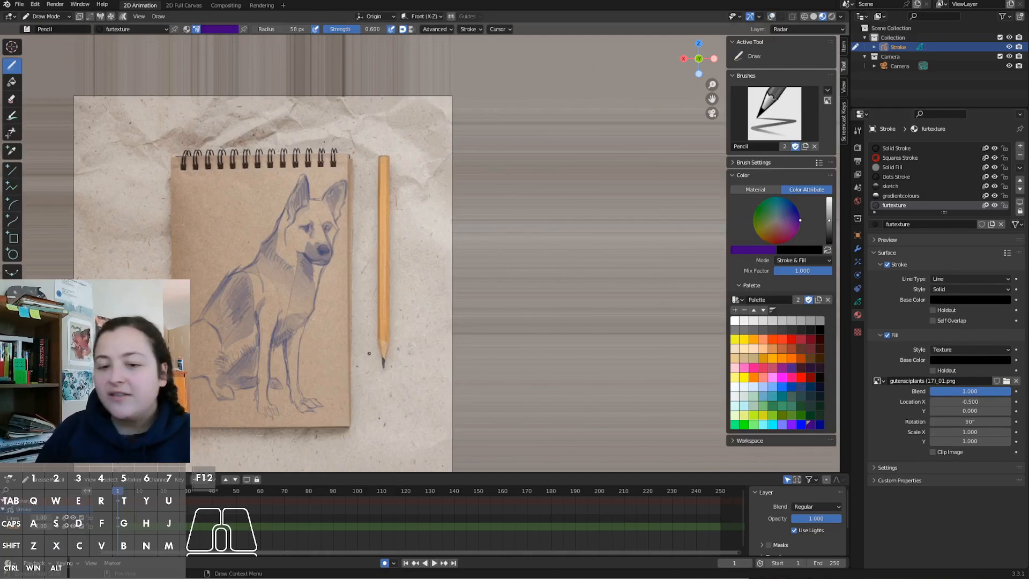
# - Add a Solid Stroke material slot and rename it furstrokes
pyautogui.click(896, 148)
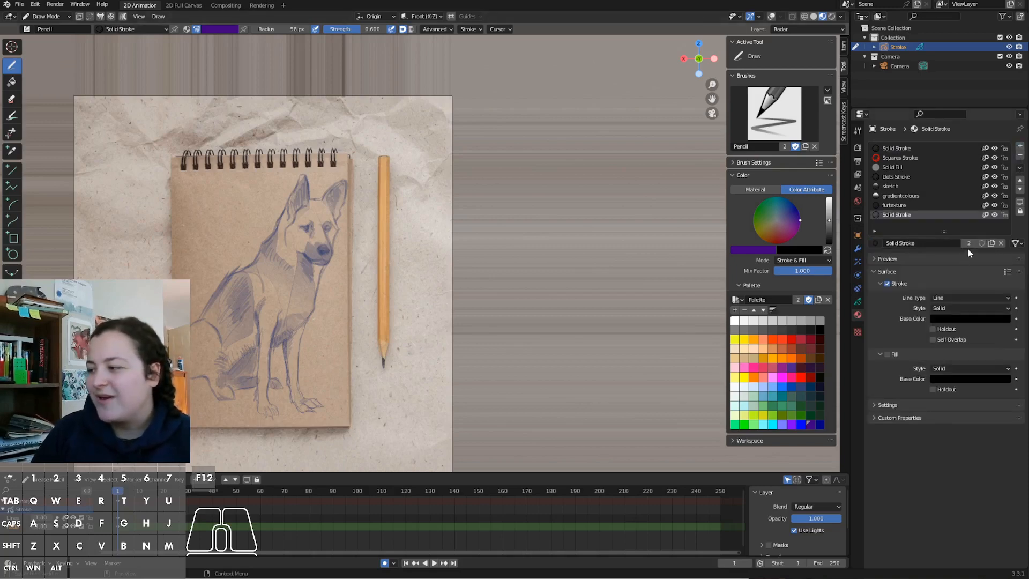
pyautogui.doubleClick(905, 243)
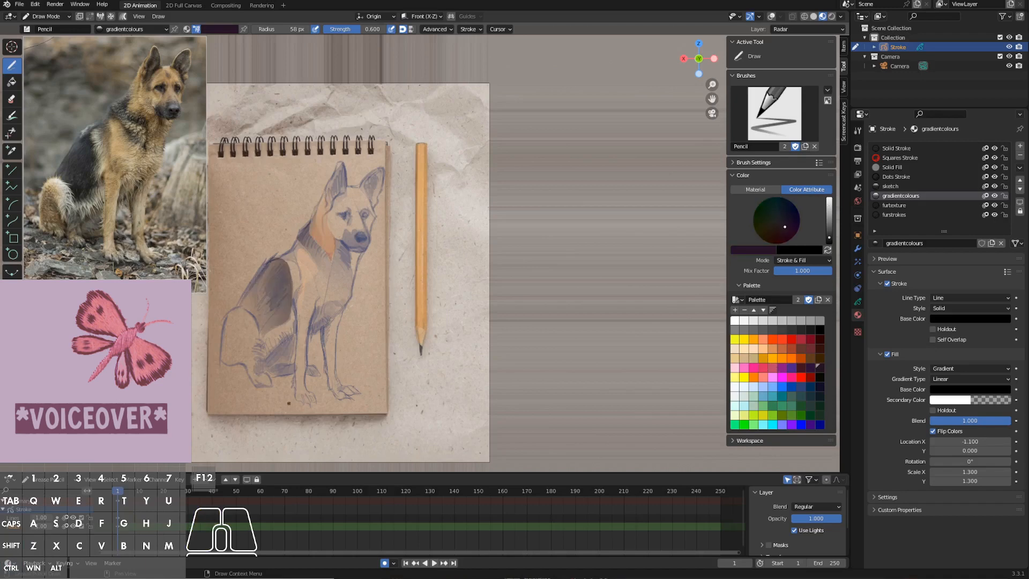
# - Pick orange and blue-grey palette colours to glaze the head, ear and chest with gradientcolours
pyautogui.click(203, 531)
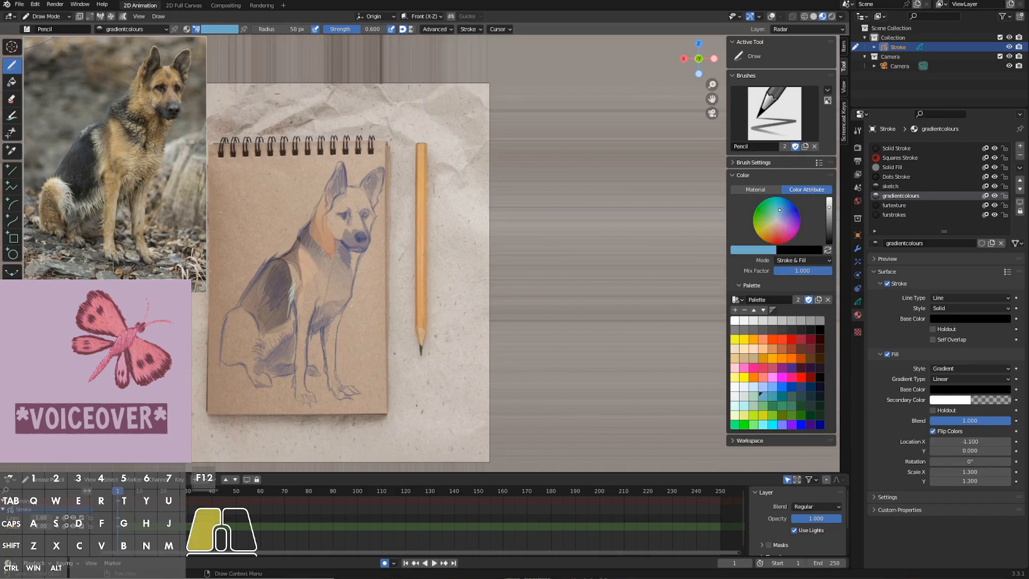
pyautogui.click(784, 226)
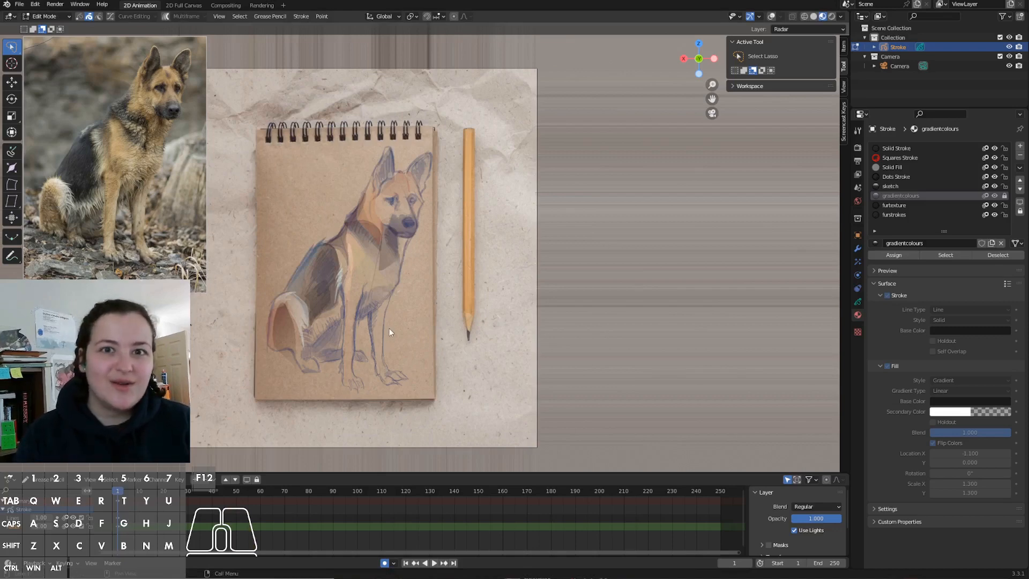
pyautogui.moveTo(386, 347)
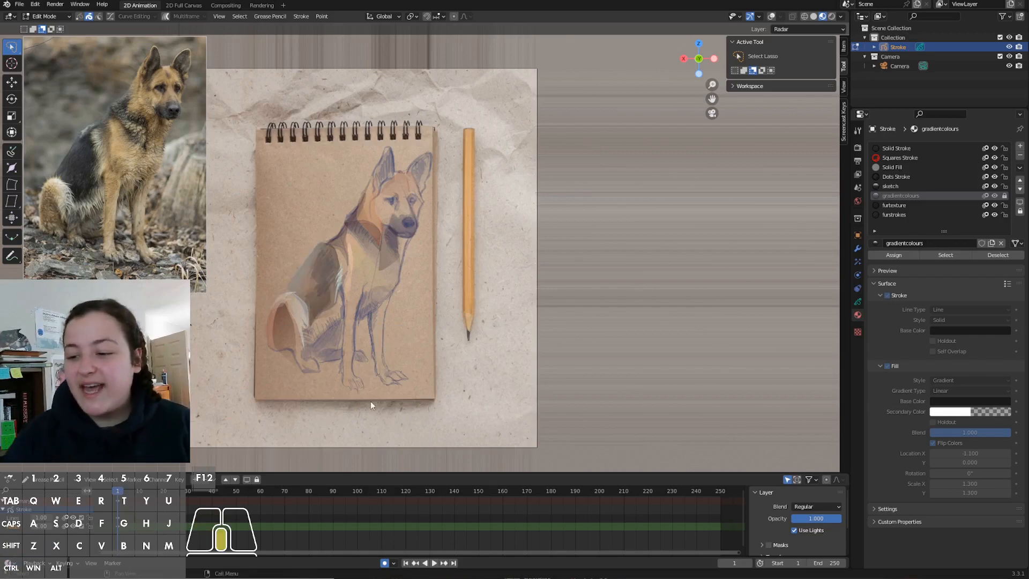
pyautogui.click(44, 16)
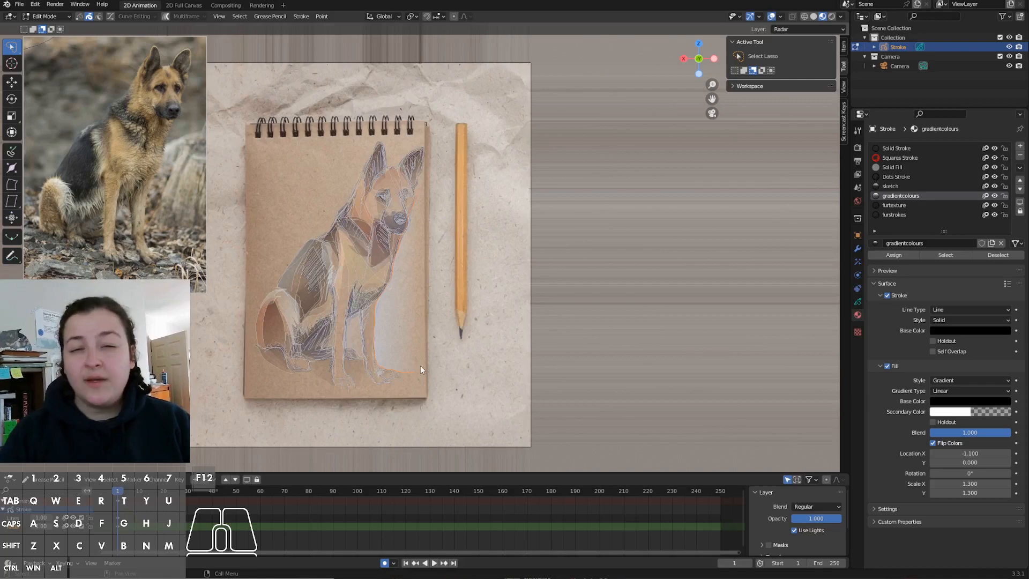
# - Send the selected gradient shapes backward via Arrange so the sketch lines sit on top
pyautogui.rightClick(420, 370)
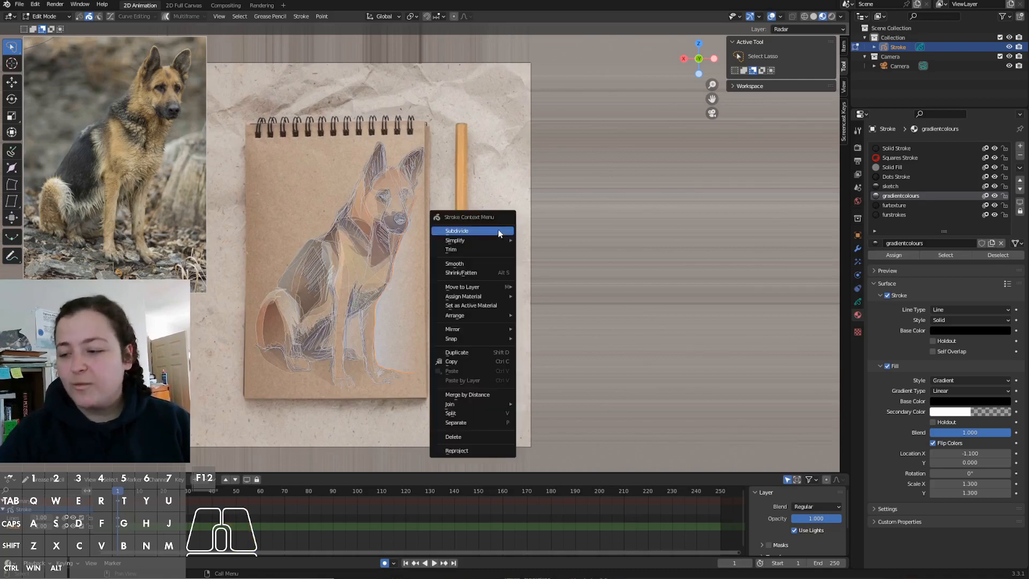
pyautogui.moveTo(454, 315)
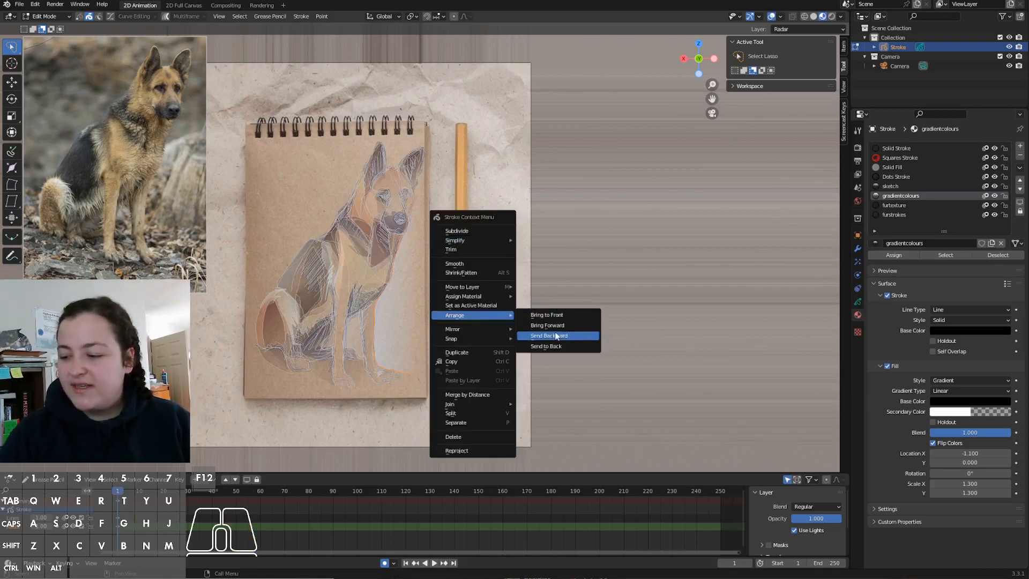
pyautogui.click(548, 336)
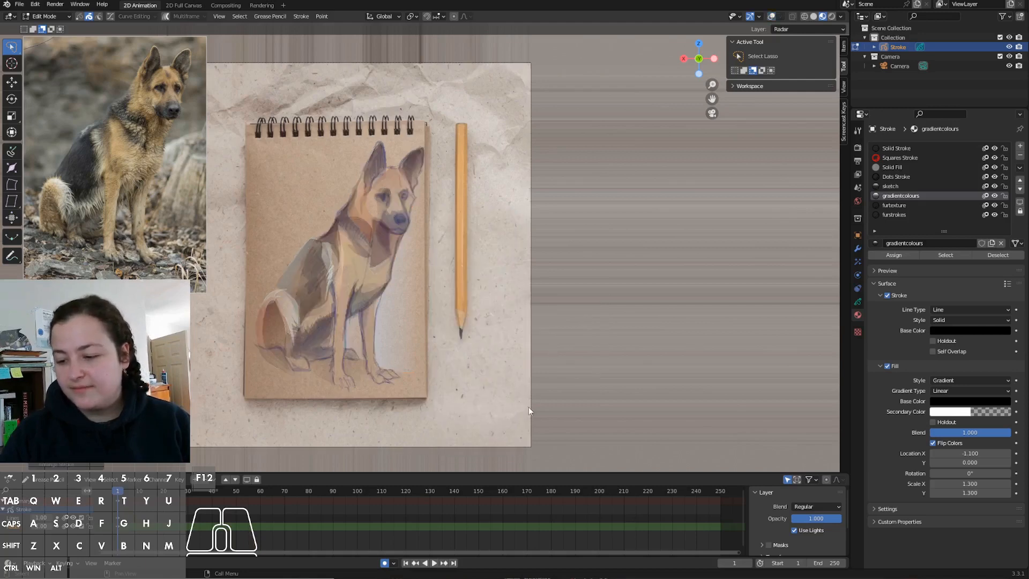
pyautogui.moveTo(530, 398)
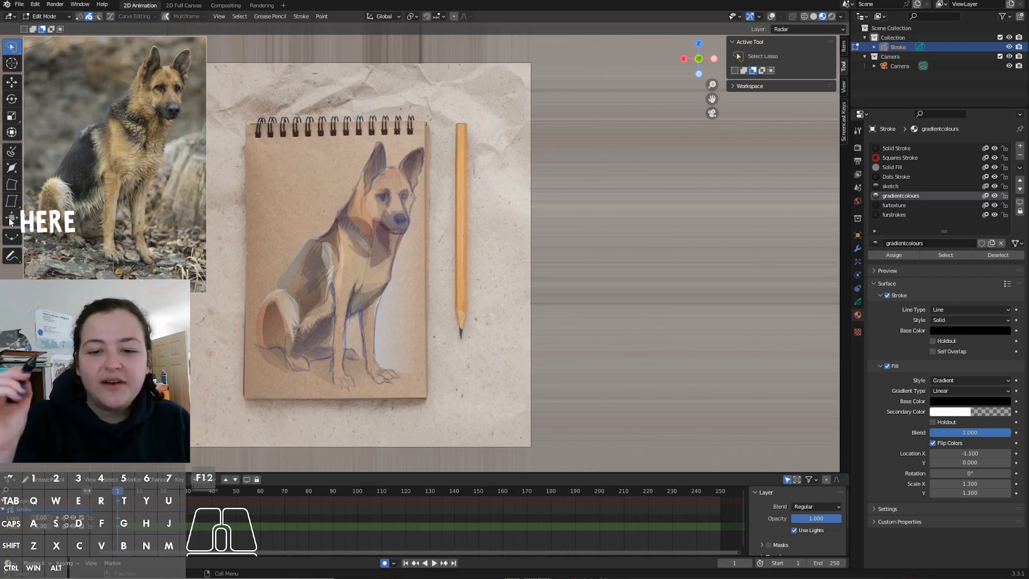
# - Choose the Transform Fill tool with its Rotate option for the gradient shapes
pyautogui.click(11, 219)
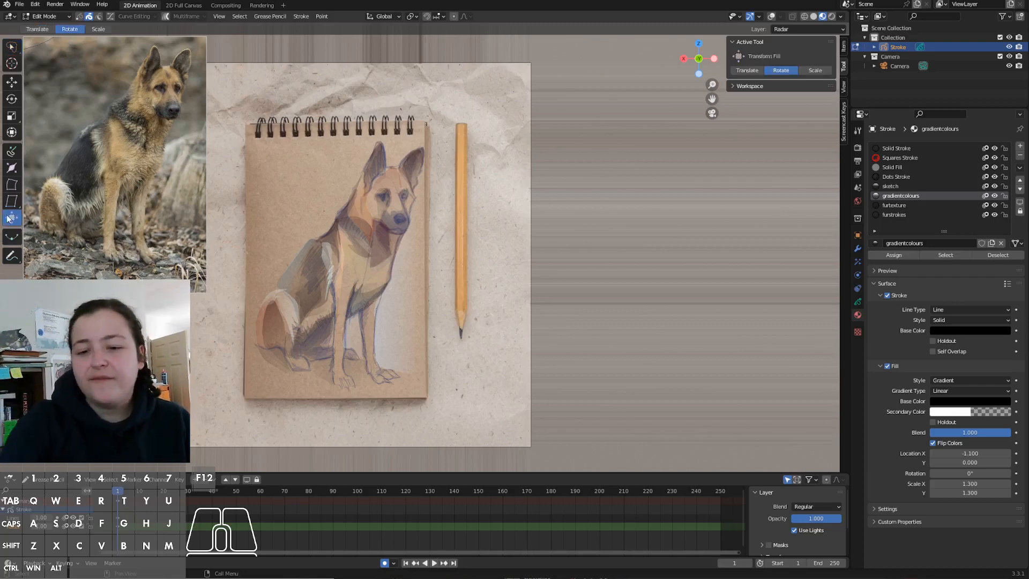
pyautogui.click(38, 29)
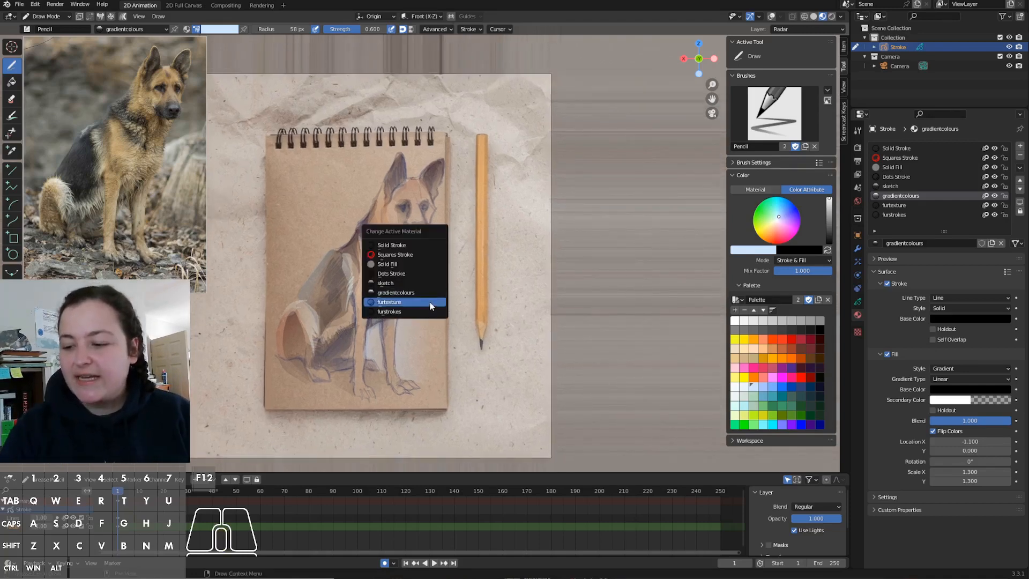
# - Make furtexture the active material and eyedropper an orange colour from the dog's body
pyautogui.click(389, 303)
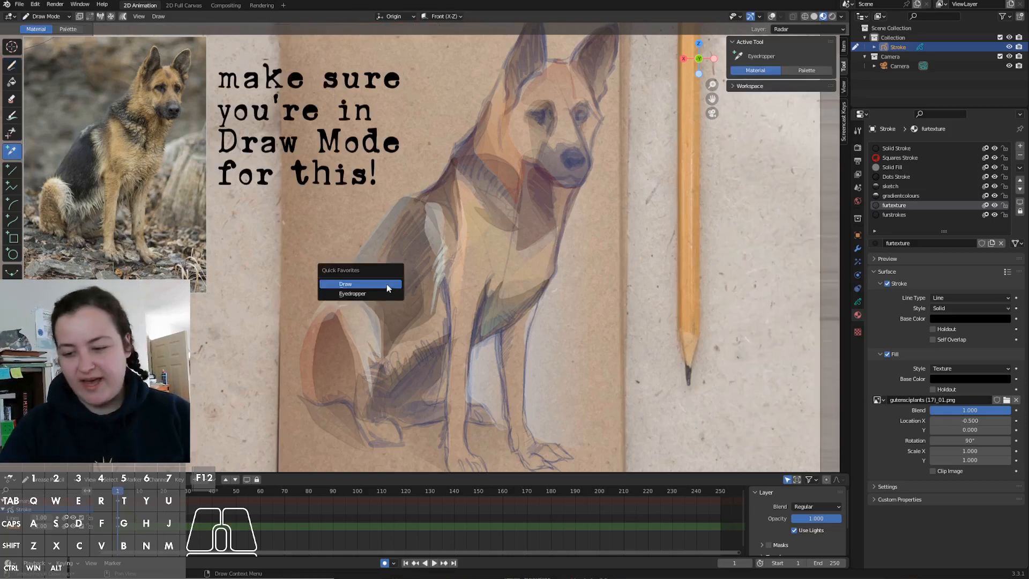
pyautogui.click(345, 283)
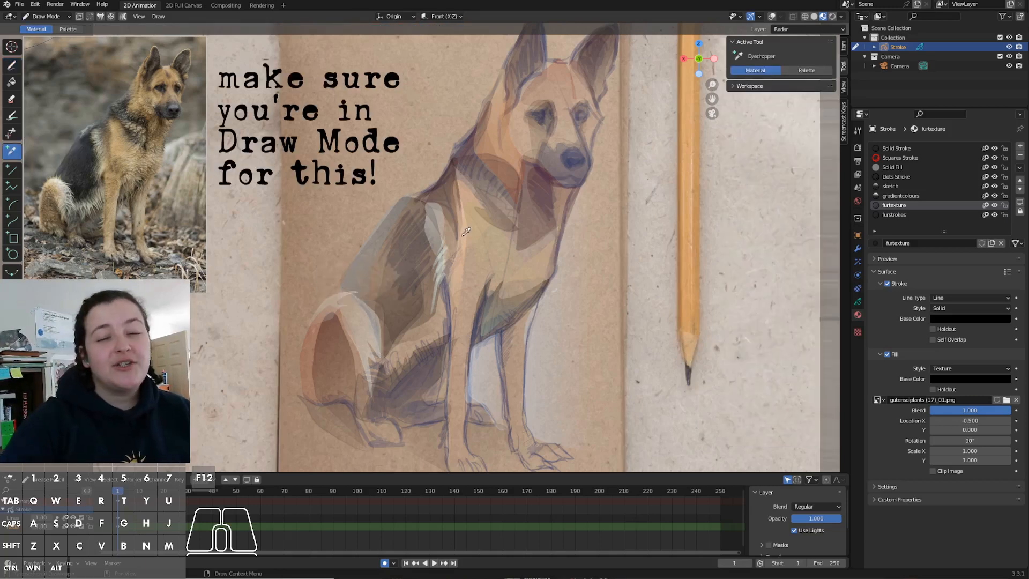
pyautogui.click(68, 29)
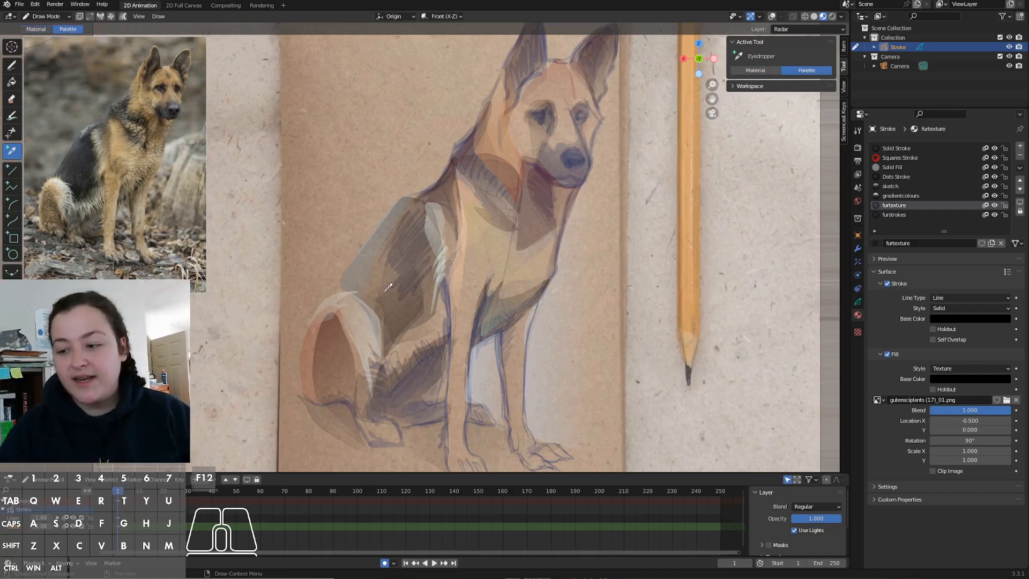
# - Return to the Draw tool from Quick Favorites, then sample a colour again
pyautogui.press('q')
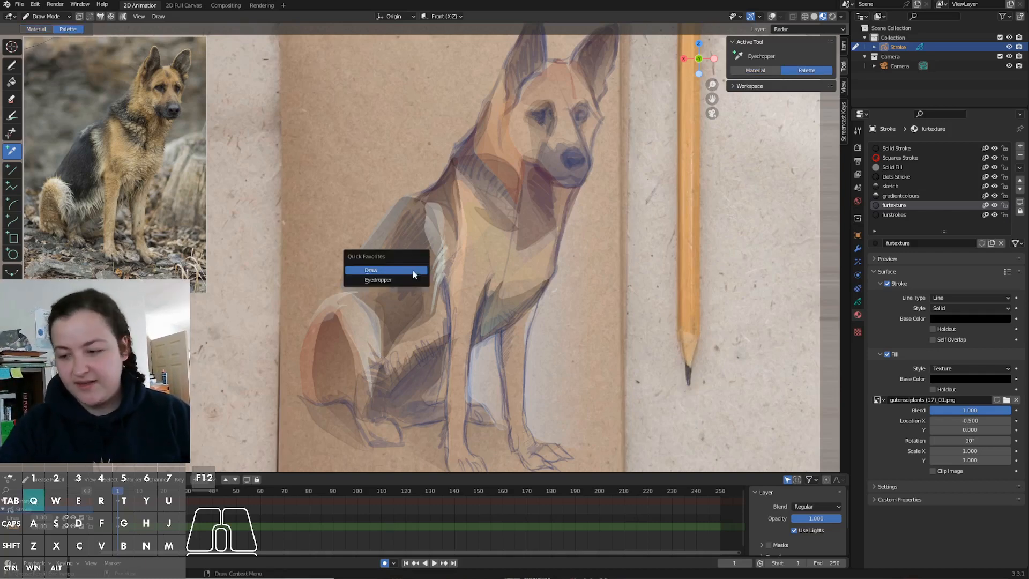
pyautogui.click(370, 270)
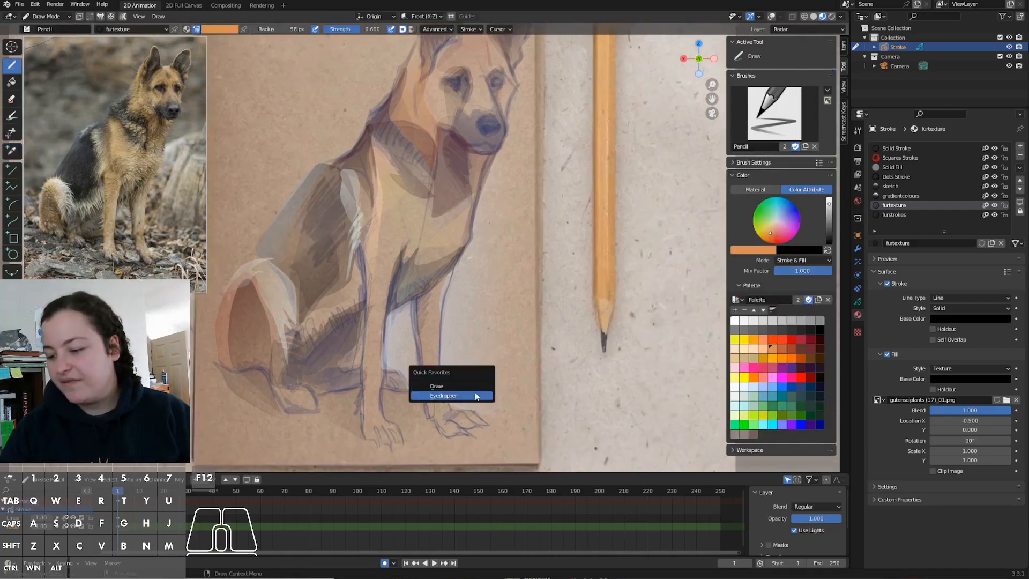
pyautogui.click(443, 395)
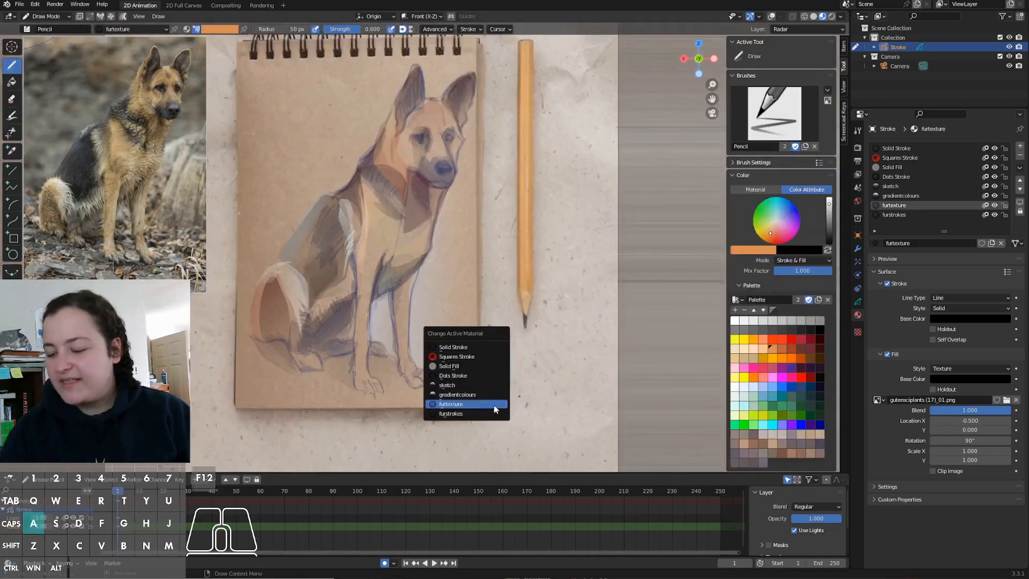
# - Keep furtexture active from the Change Active Material menu for textured fur shading
pyautogui.click(451, 404)
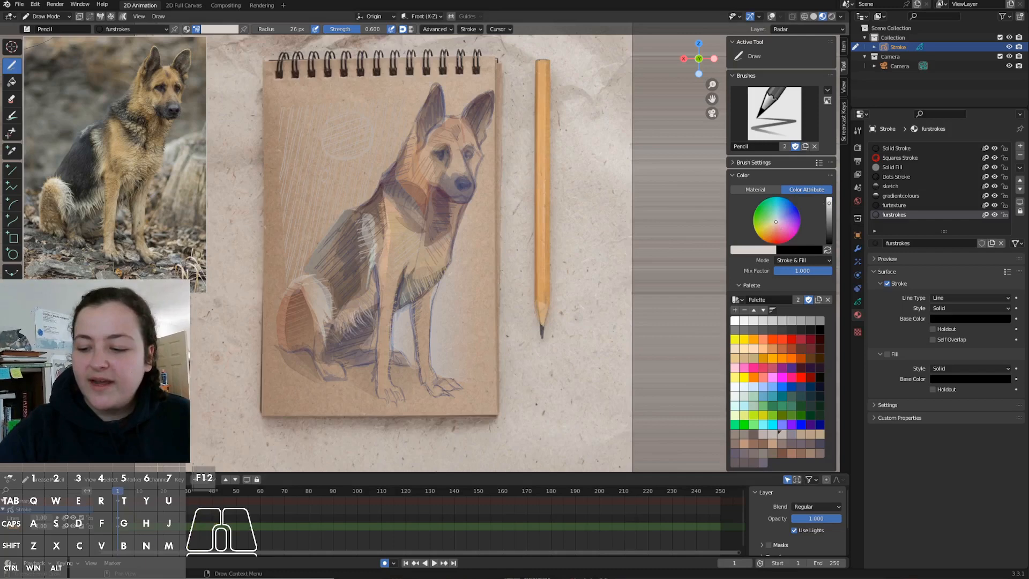
pyautogui.moveTo(352, 482)
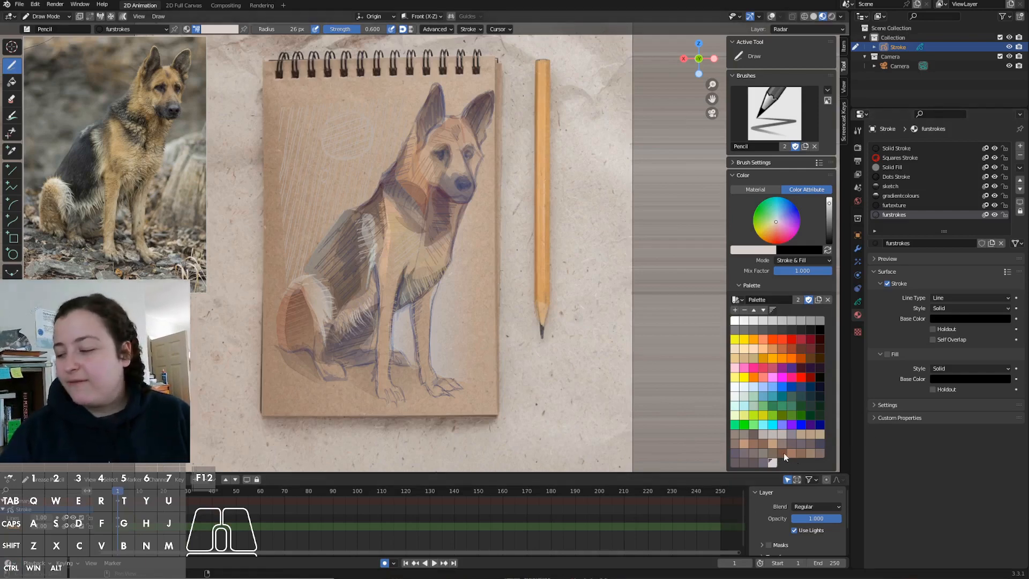
# - Pick a pale fur-stroke colour, then glaze broad blue-grey shading over the body
pyautogui.click(776, 222)
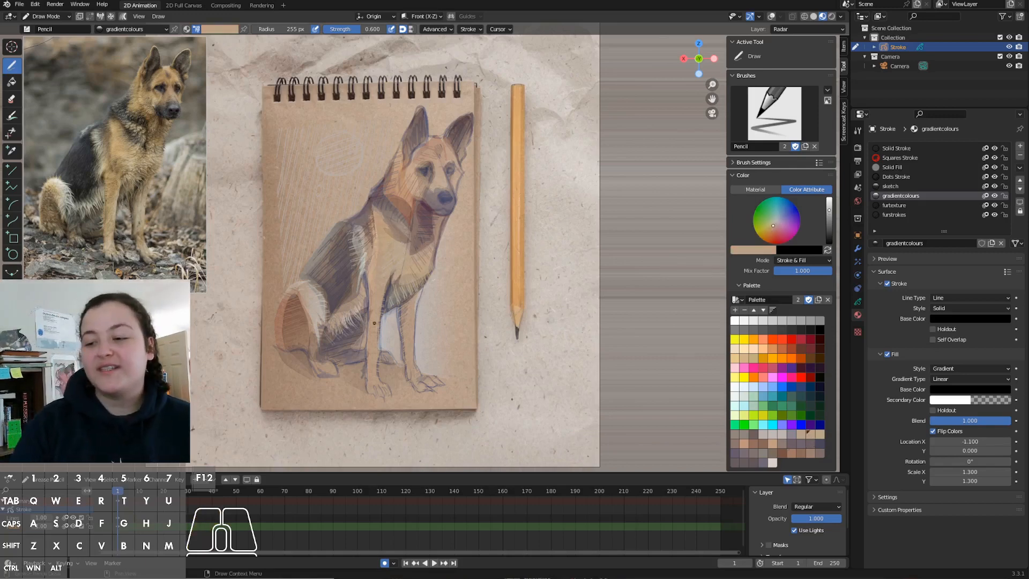
pyautogui.click(894, 215)
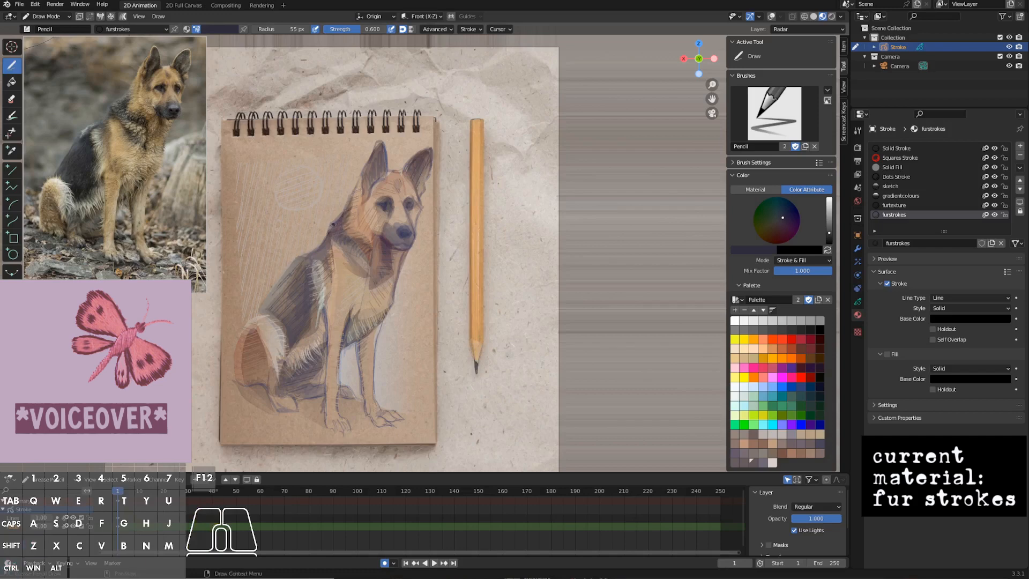
# - Pick darker palette colours to detail the face and muzzle, then add sketch lines to the legs
pyautogui.click(900, 195)
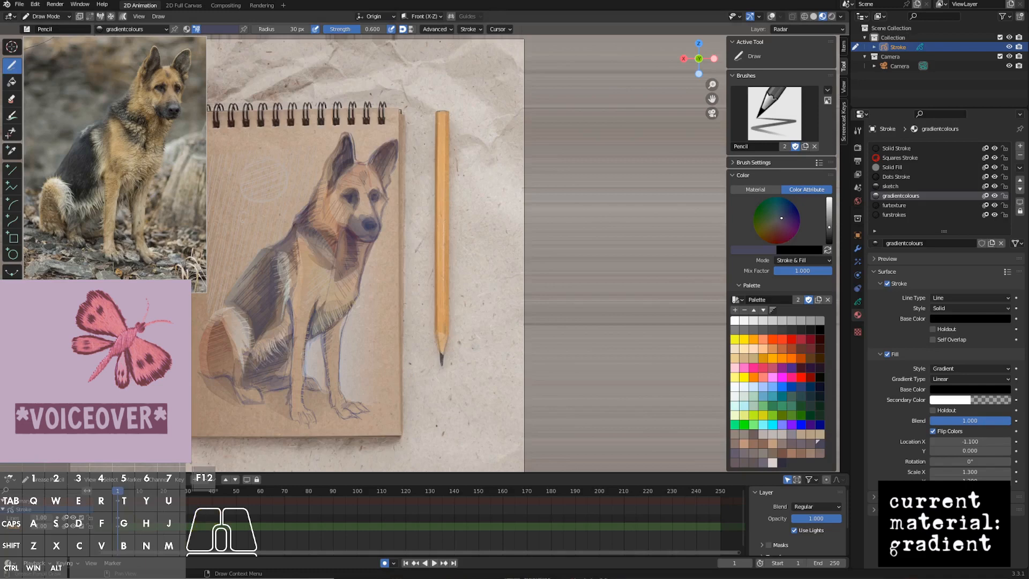
pyautogui.moveTo(808, 438)
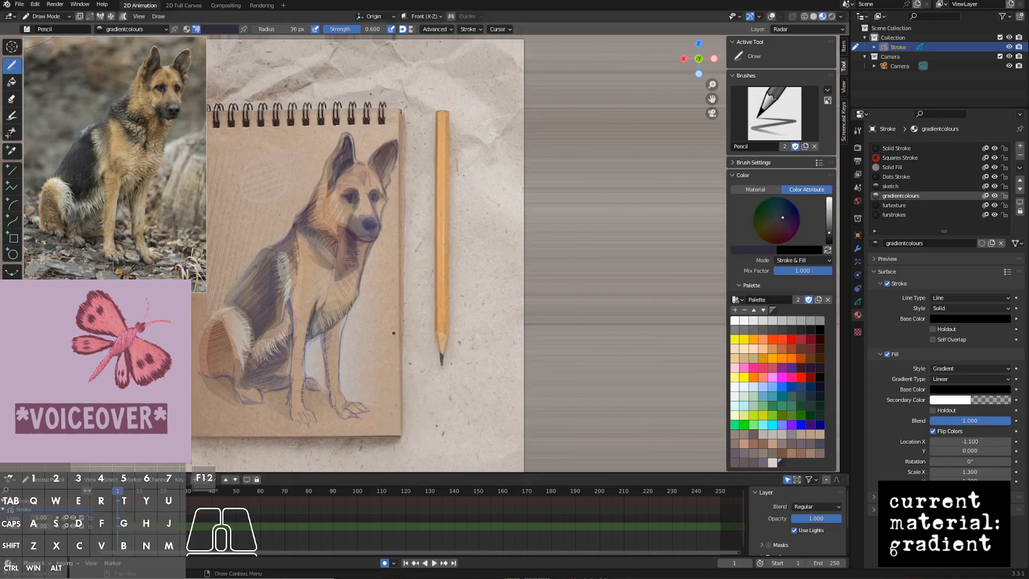
pyautogui.click(894, 214)
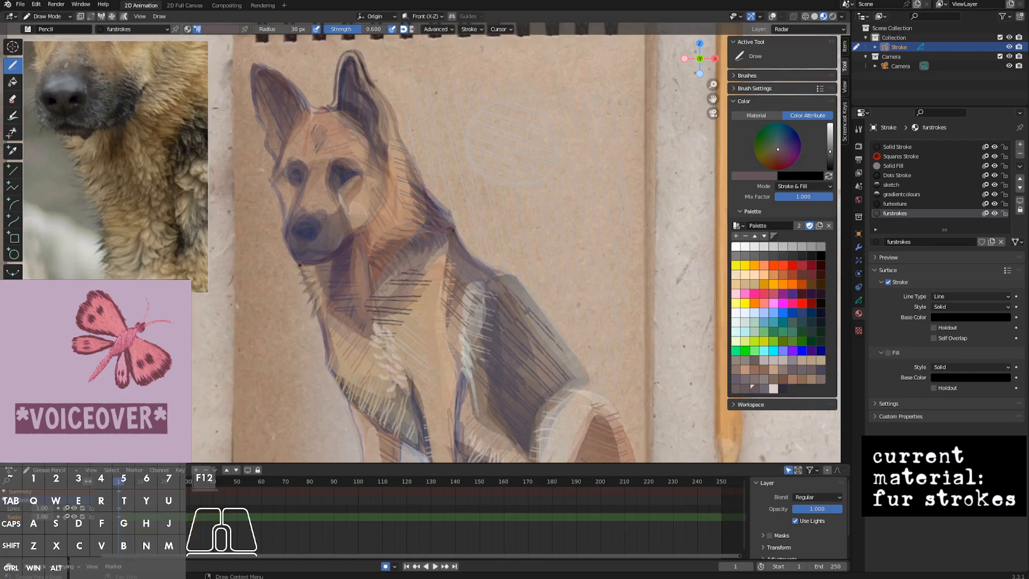
pyautogui.click(892, 185)
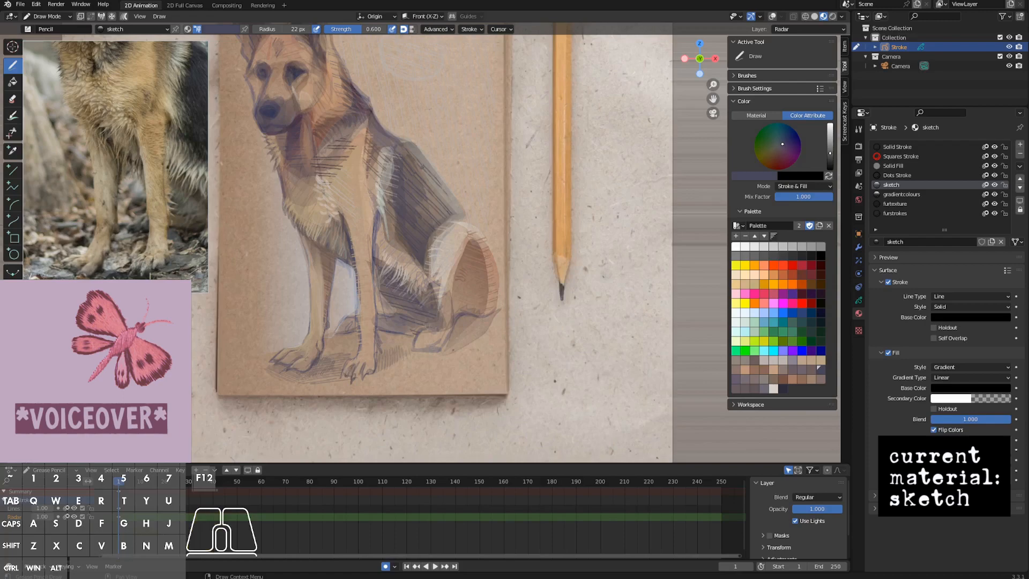
pyautogui.click(902, 194)
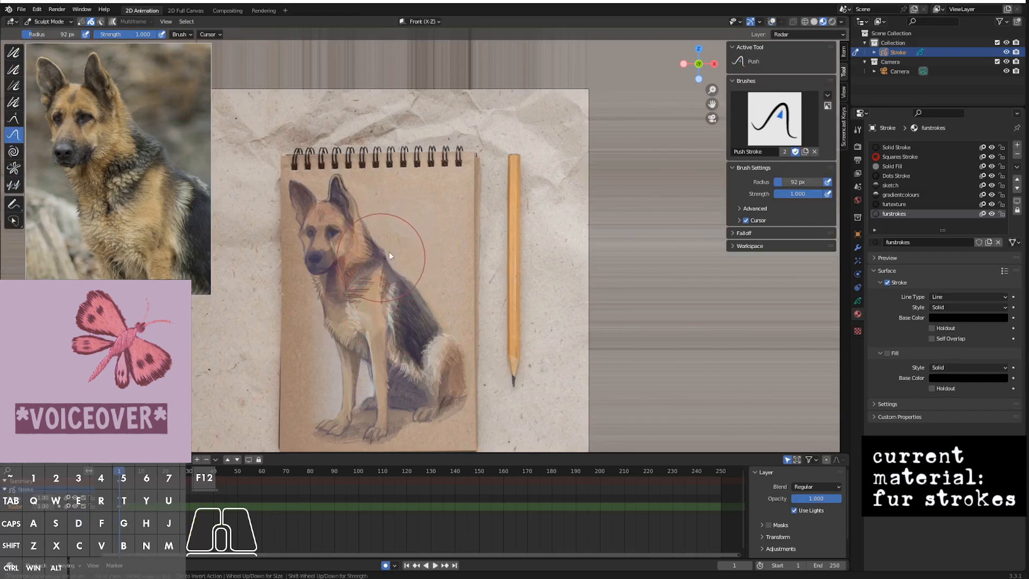
# - Push the neck fur strokes into shape with the Sculpt Mode Push brush
pyautogui.moveTo(393, 256); pyautogui.dragTo(377, 299)
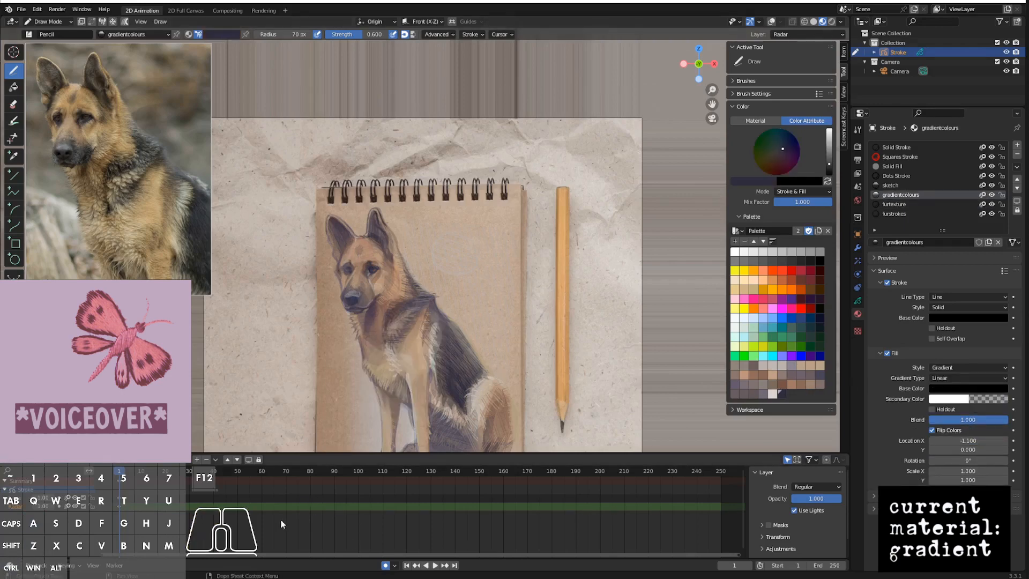
# - Make furtexture the active drawing material in the material list
pyautogui.click(893, 204)
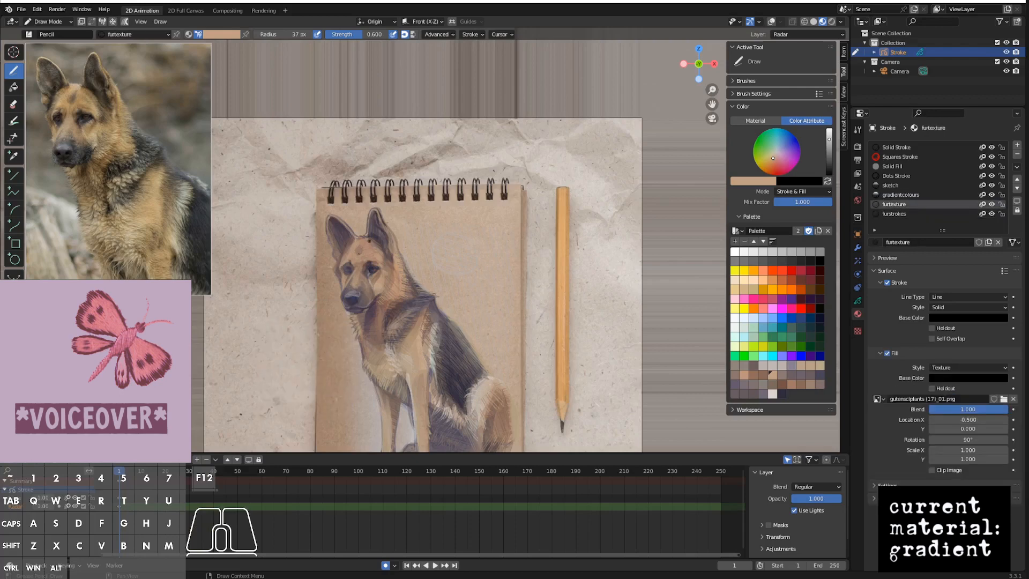